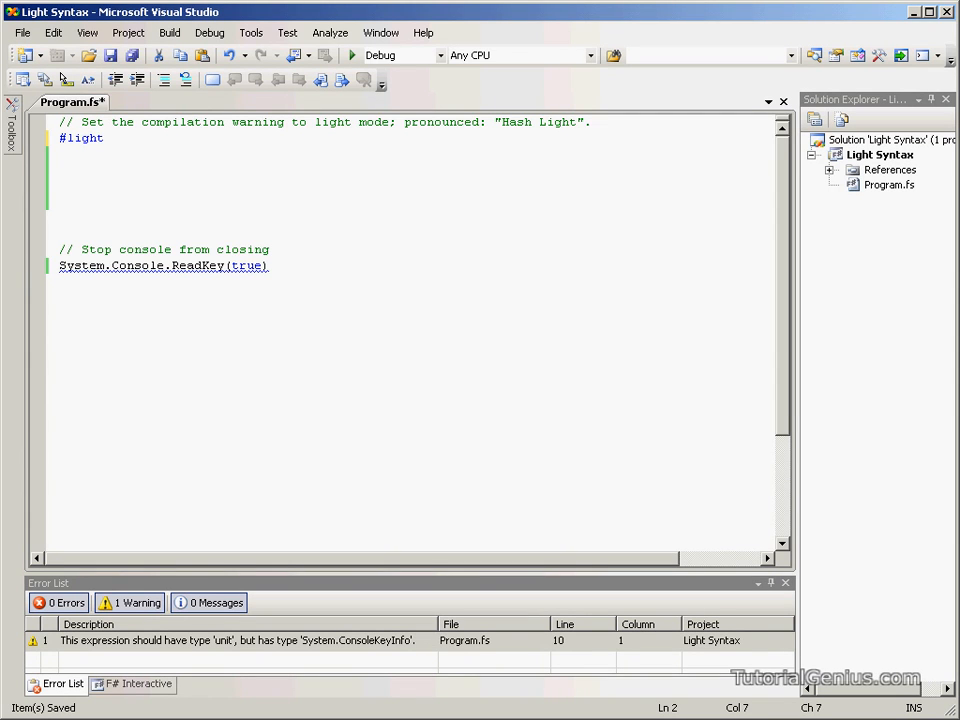
Add an extra blank line below the #light directive in Program.fs.
{"action": "left_click", "coordinate": [104, 138]}
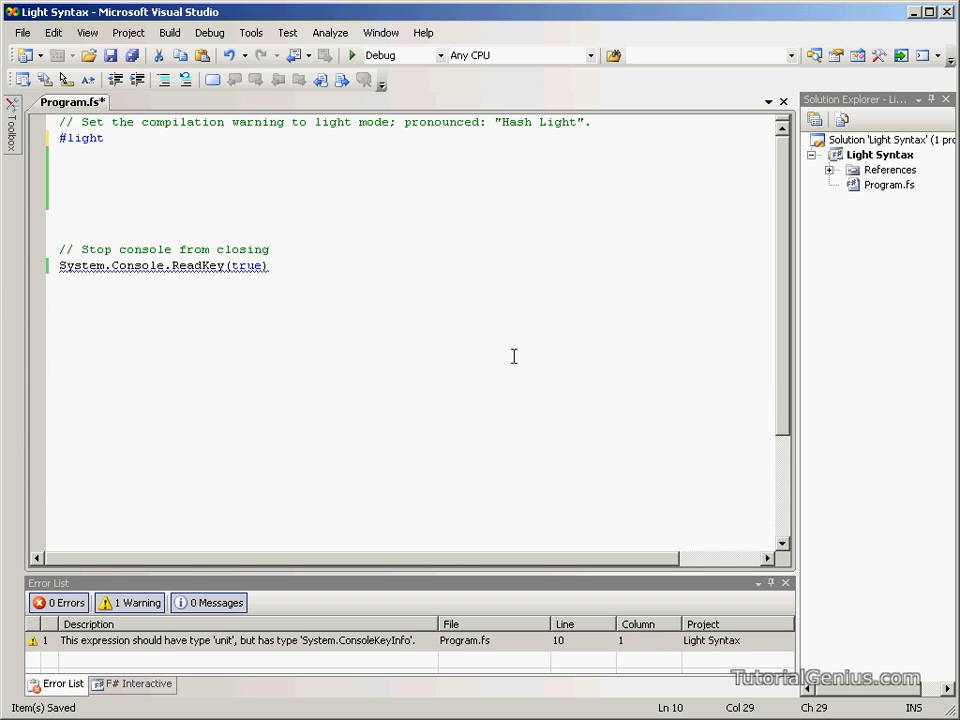
{"action": "left_click", "coordinate": [268, 264]}
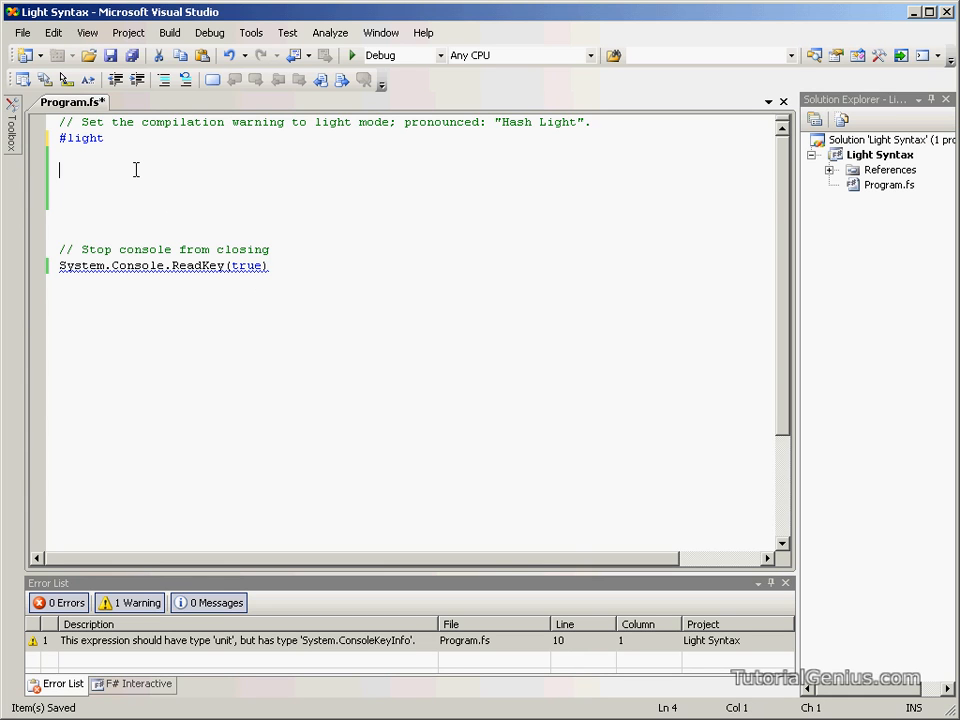
{"action": "key", "text": "enter"}
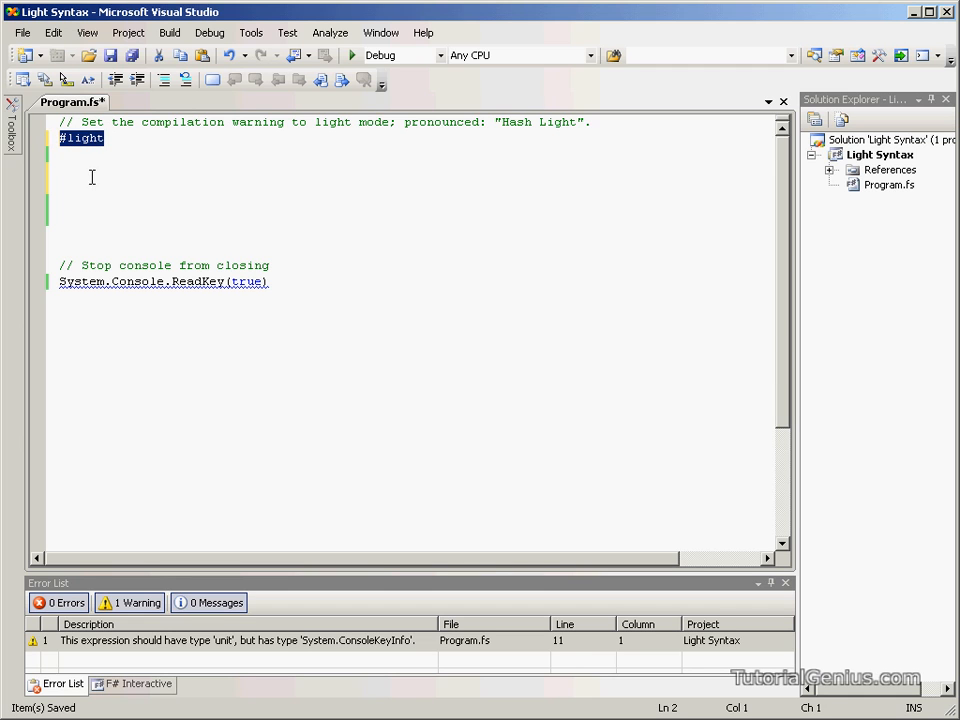
{"action": "mouse_move", "coordinate": [78, 152]}
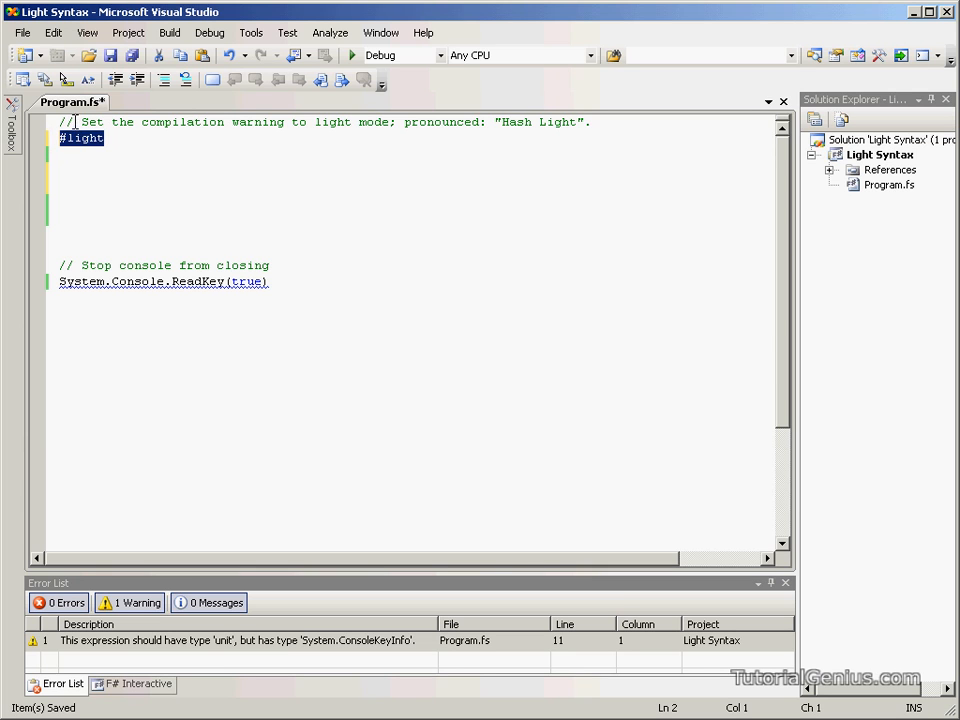
{"action": "mouse_move", "coordinate": [474, 428]}
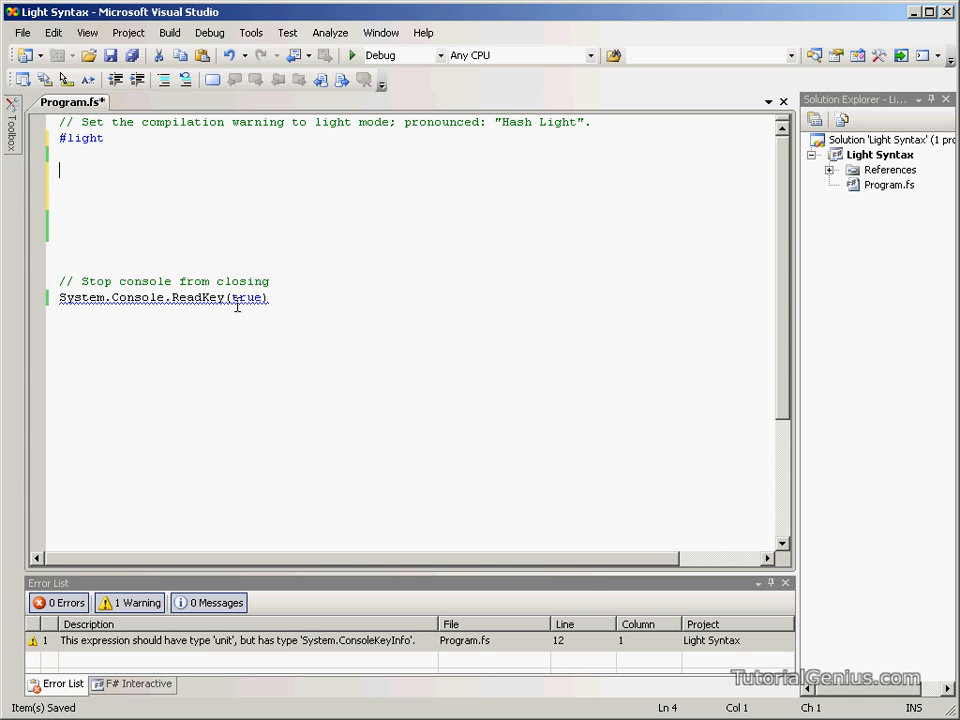
Write let var = 5 and if var = 5 then with an indented printf("5!") branch.
{"action": "type", "text": "let var = 5"}
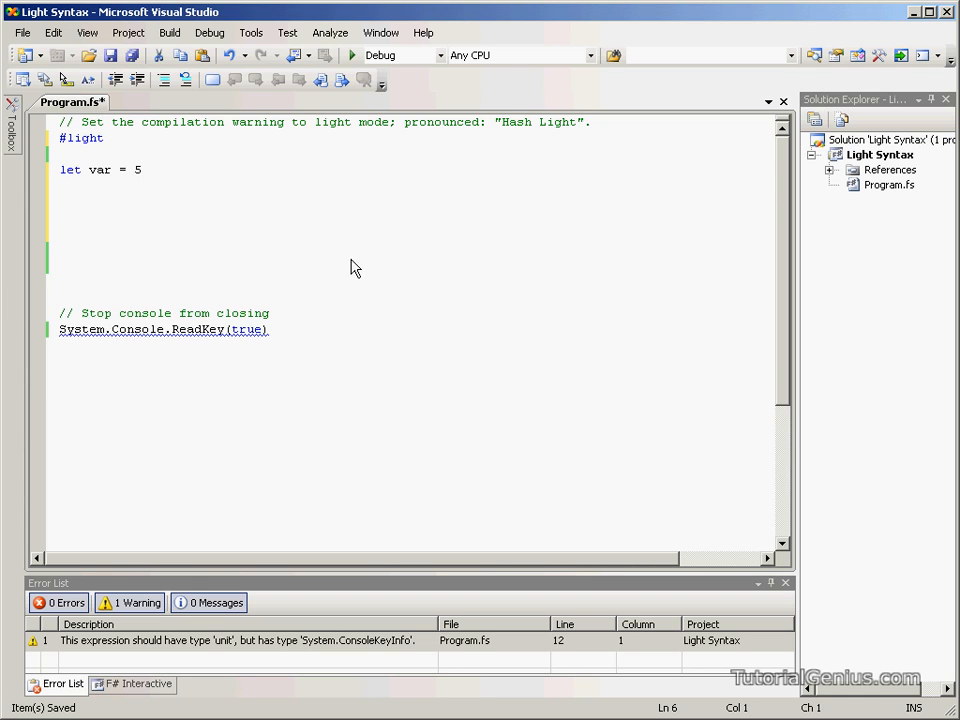
{"action": "type", "text": "if var"}
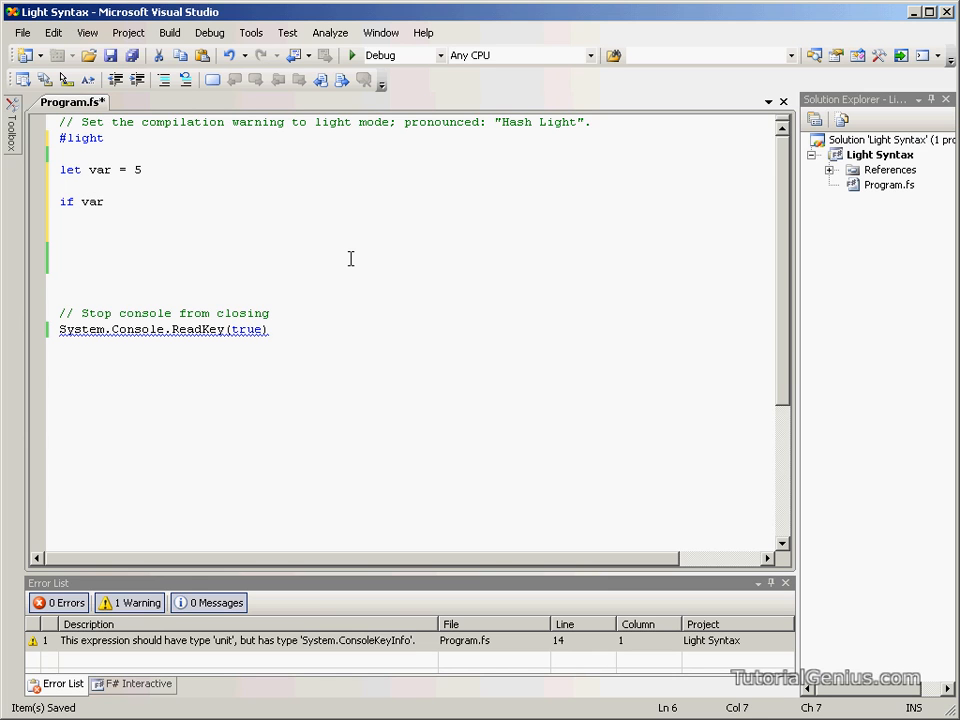
{"action": "type", "text": "= 5 then"}
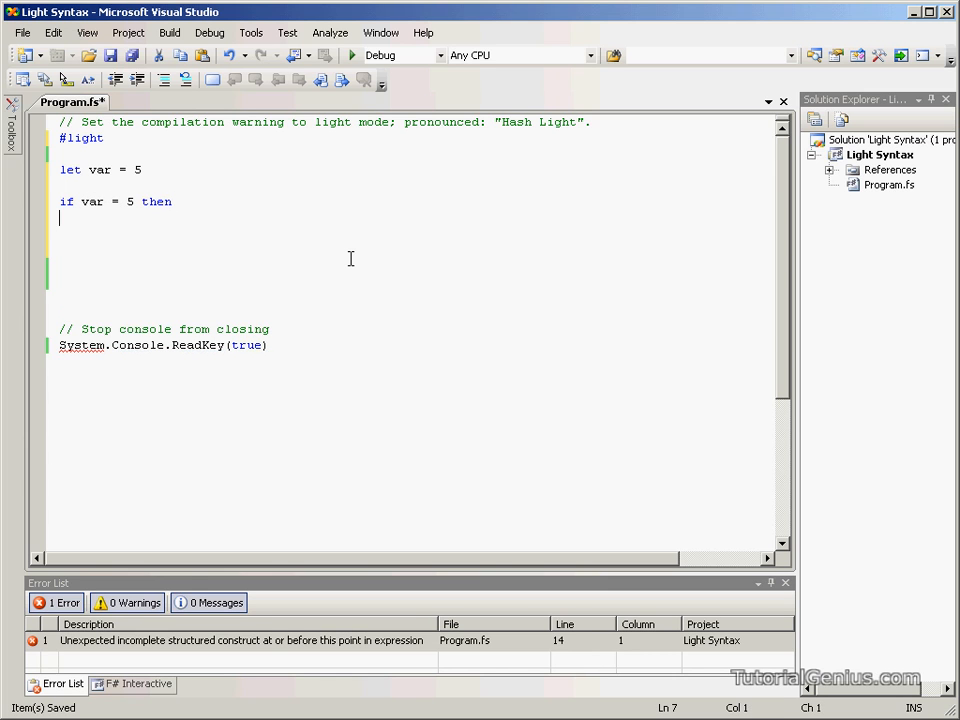
{"action": "type", "text": "printf("}
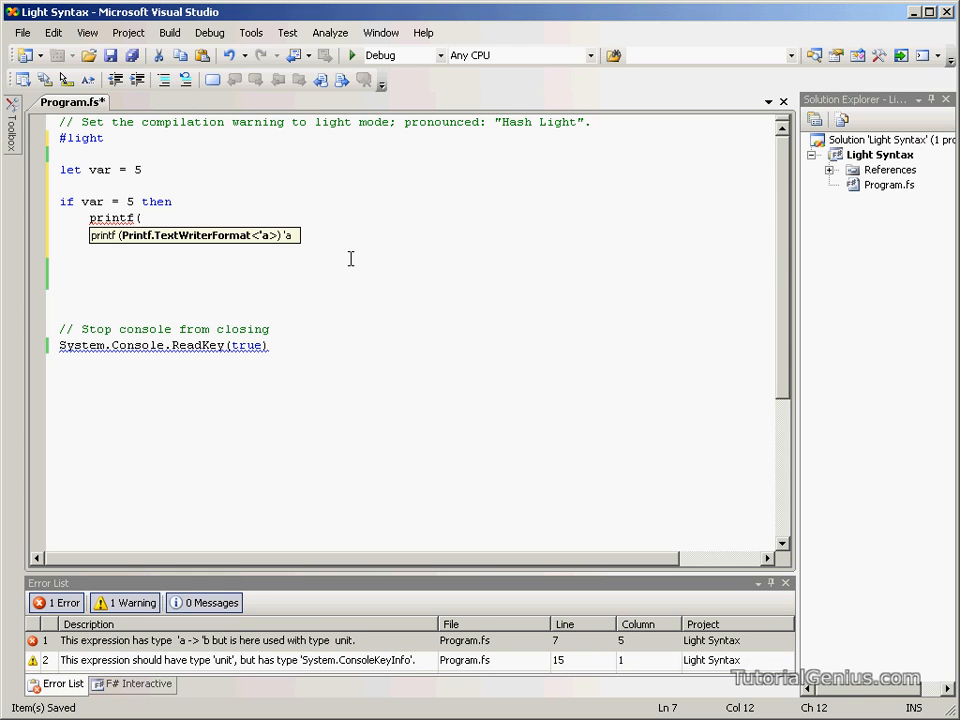
{"action": "type", "text": "\"\")"}
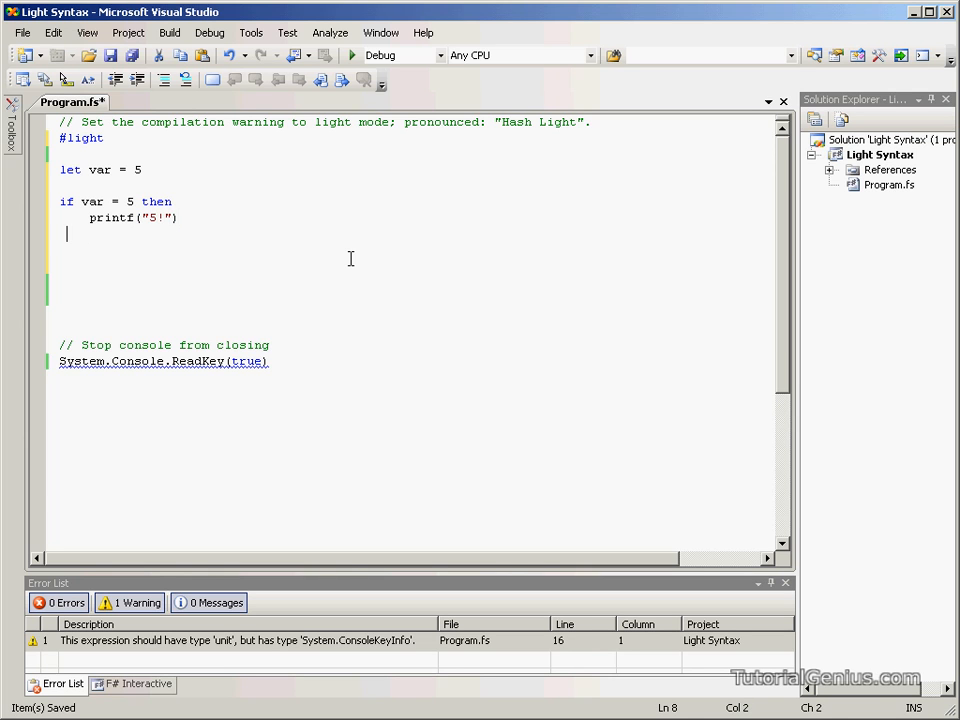
Add the else branch printing "Not 5!" and review the let and if lines.
{"action": "type", "text": "else"}
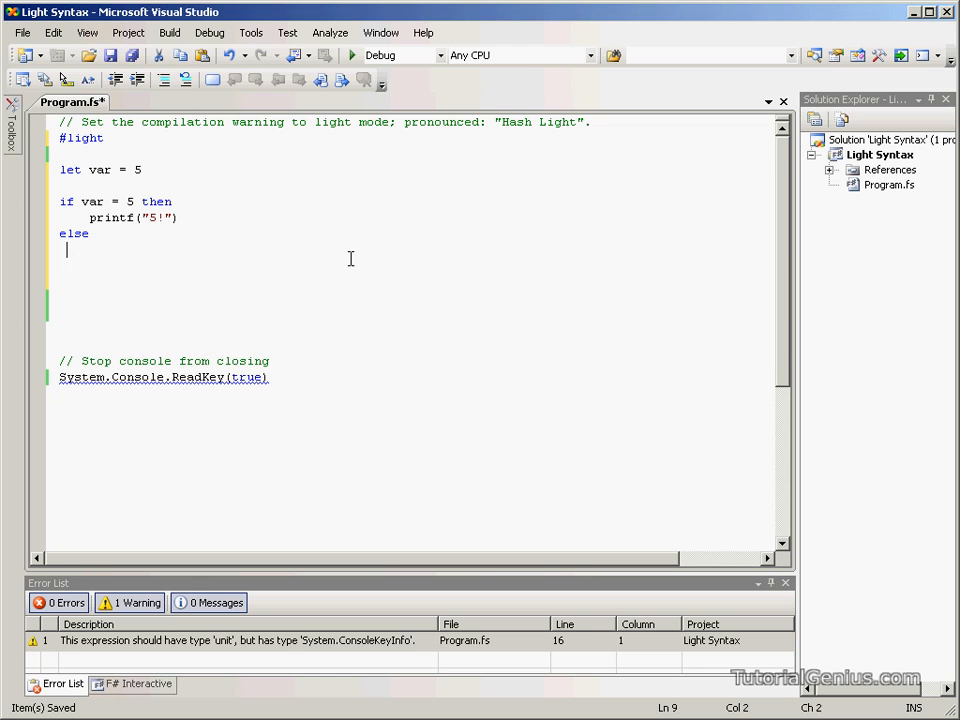
{"action": "type", "text": "printf"}
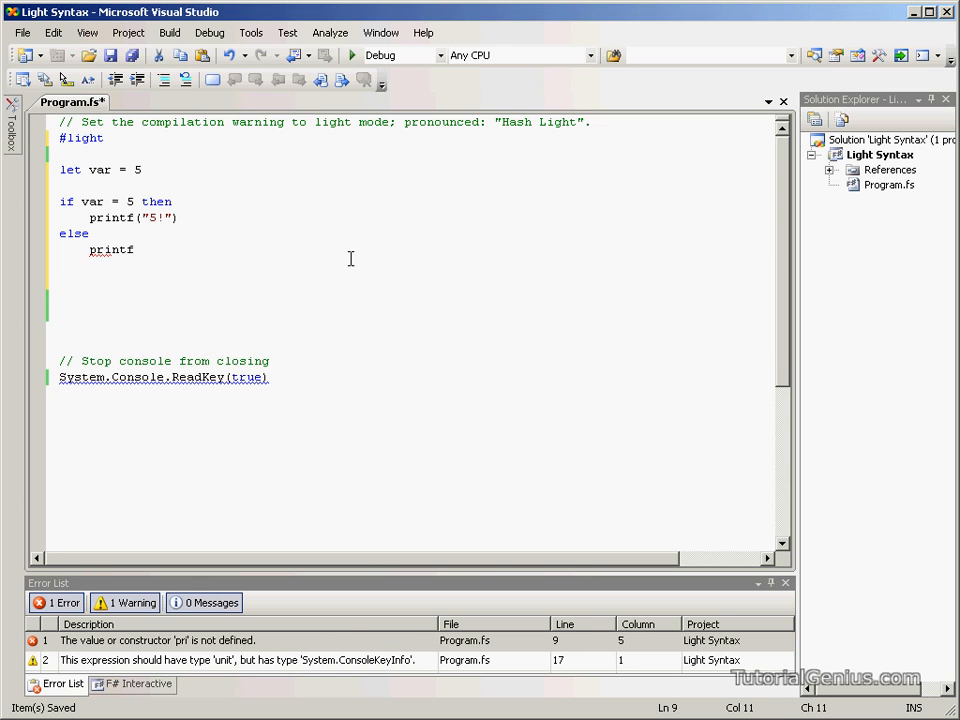
{"action": "type", "text": "(\"\")"}
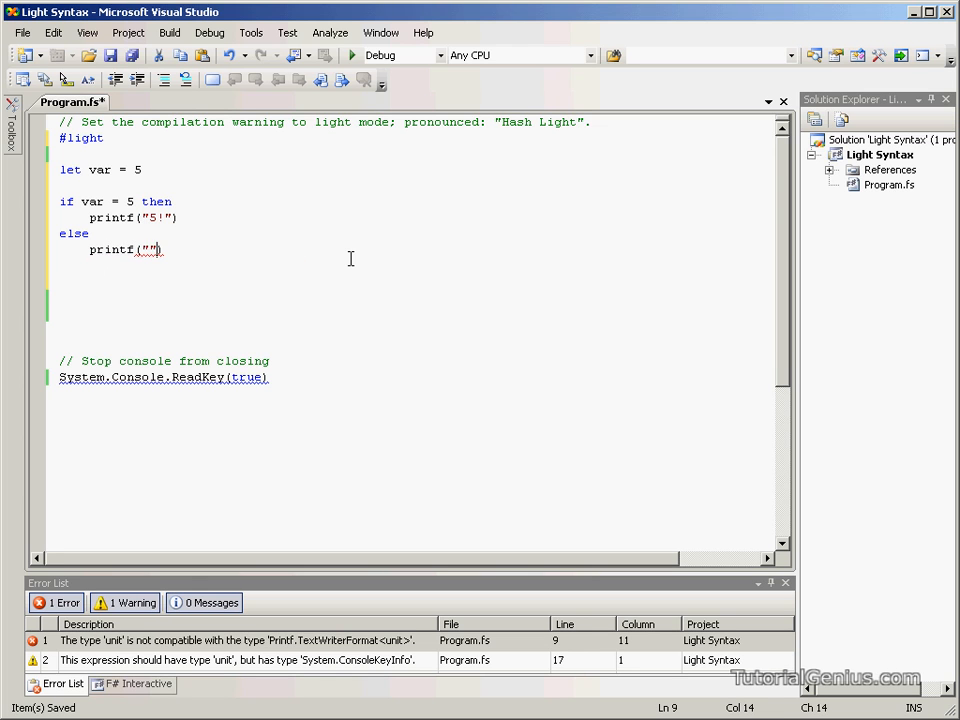
{"action": "type", "text": "Not 5!"}
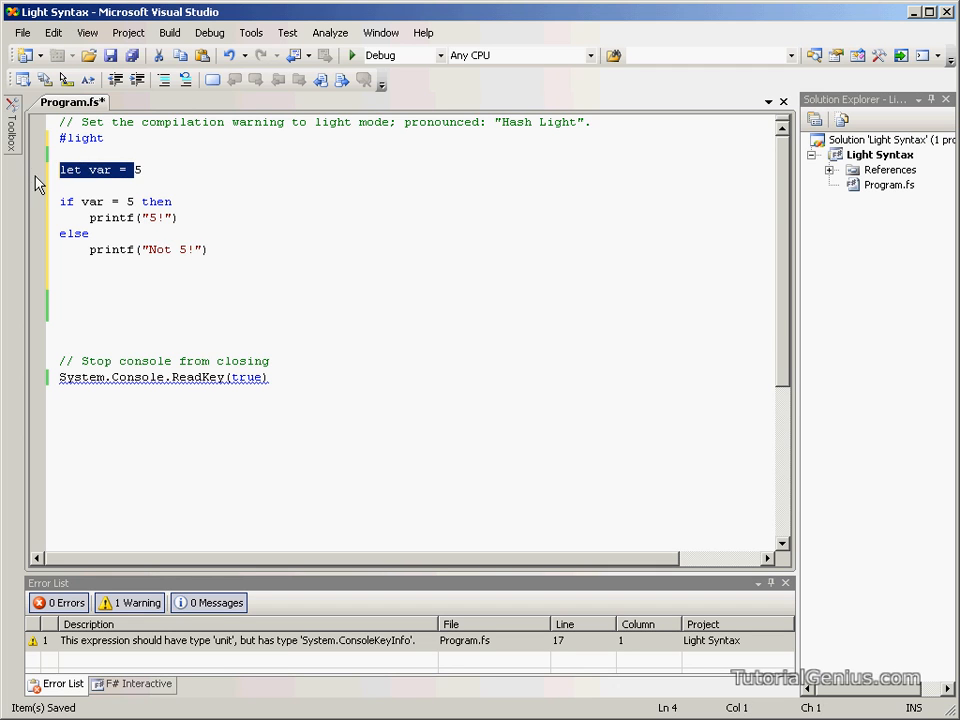
{"action": "triple_click", "coordinate": [116, 200]}
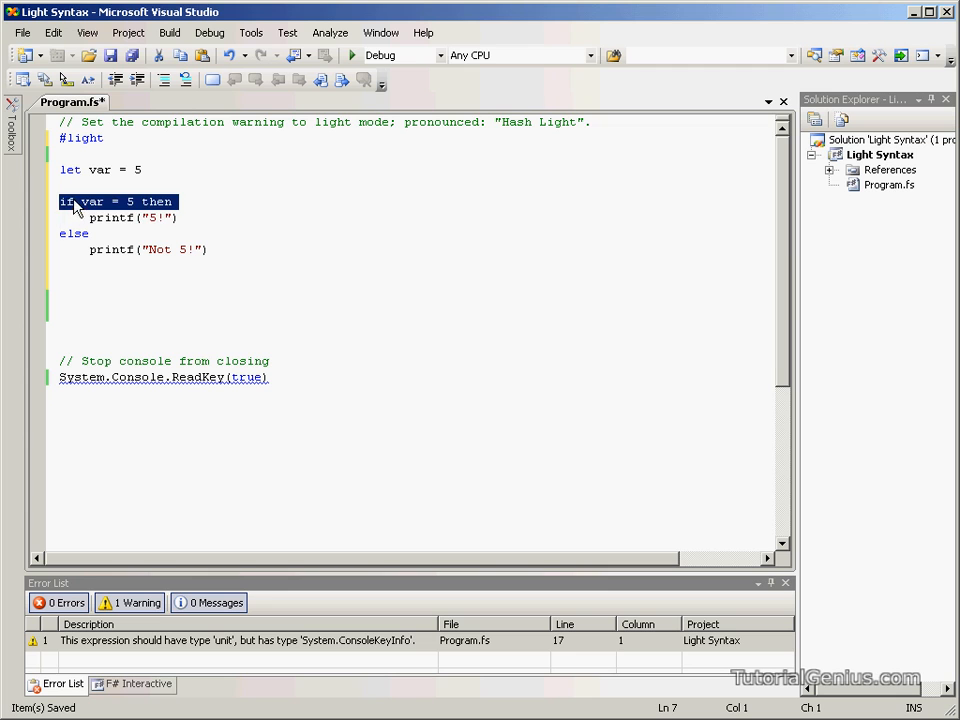
{"action": "left_click", "coordinate": [156, 200]}
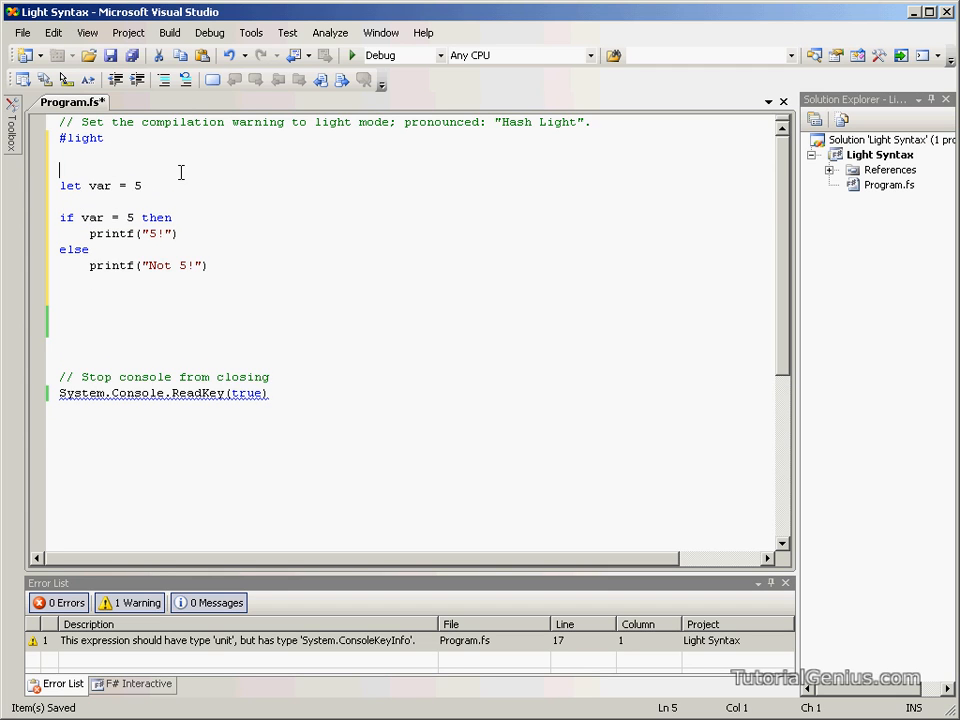
Add another blank line below #light and change var's value from 5 to 4.
{"action": "key", "text": "enter"}
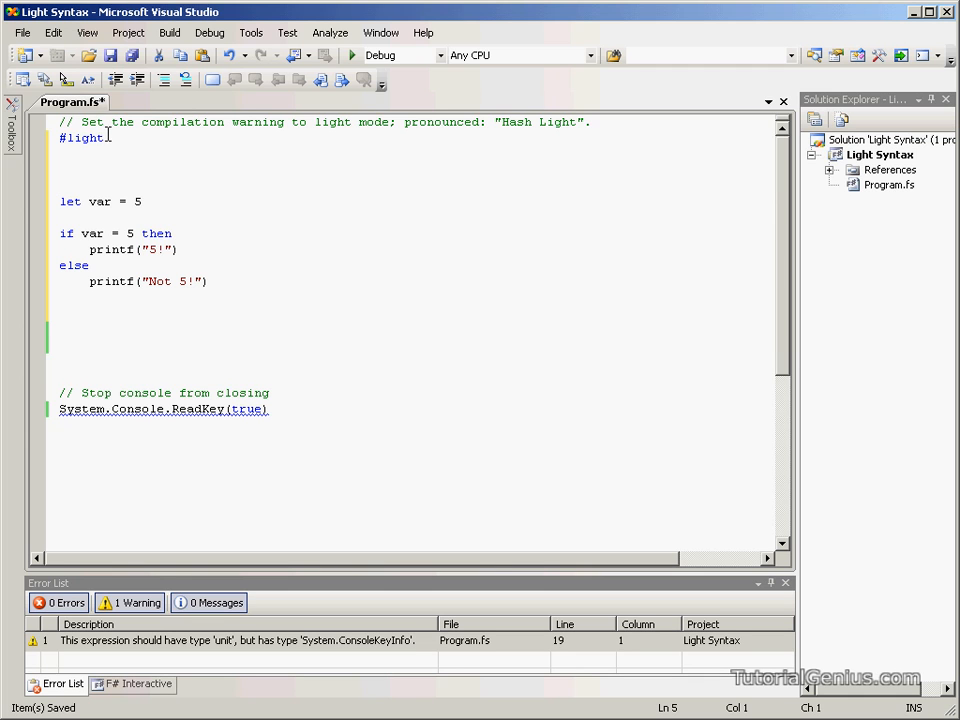
{"action": "left_click_drag", "start_coordinate": [60, 180], "coordinate": [208, 280]}
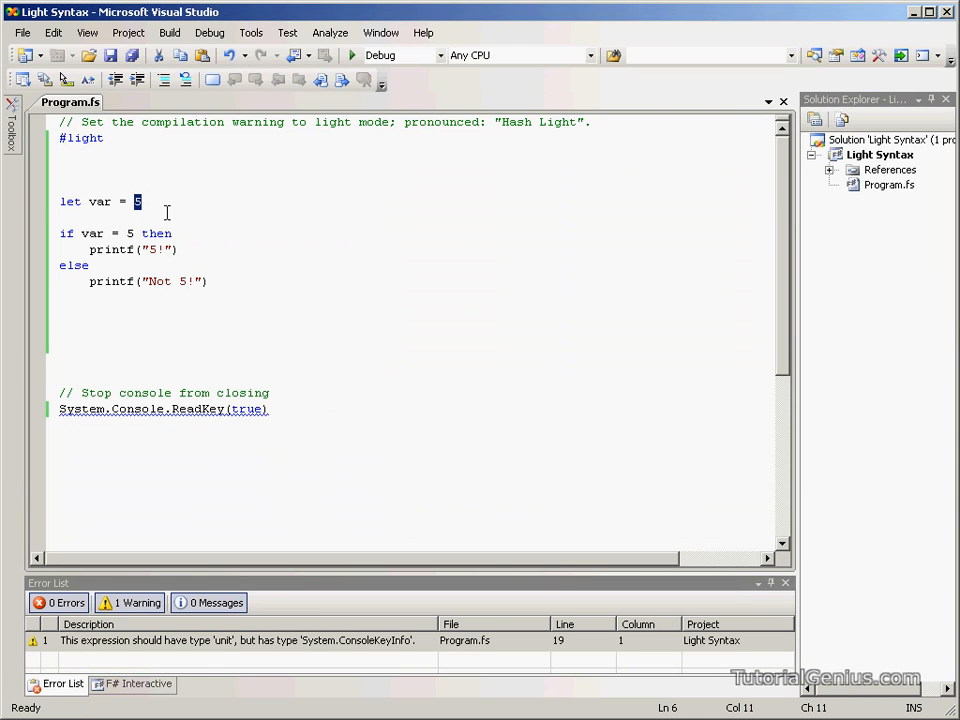
{"action": "type", "text": "4"}
{"action": "left_click", "coordinate": [416, 138]}
{"action": "type", "text": " \"off"}
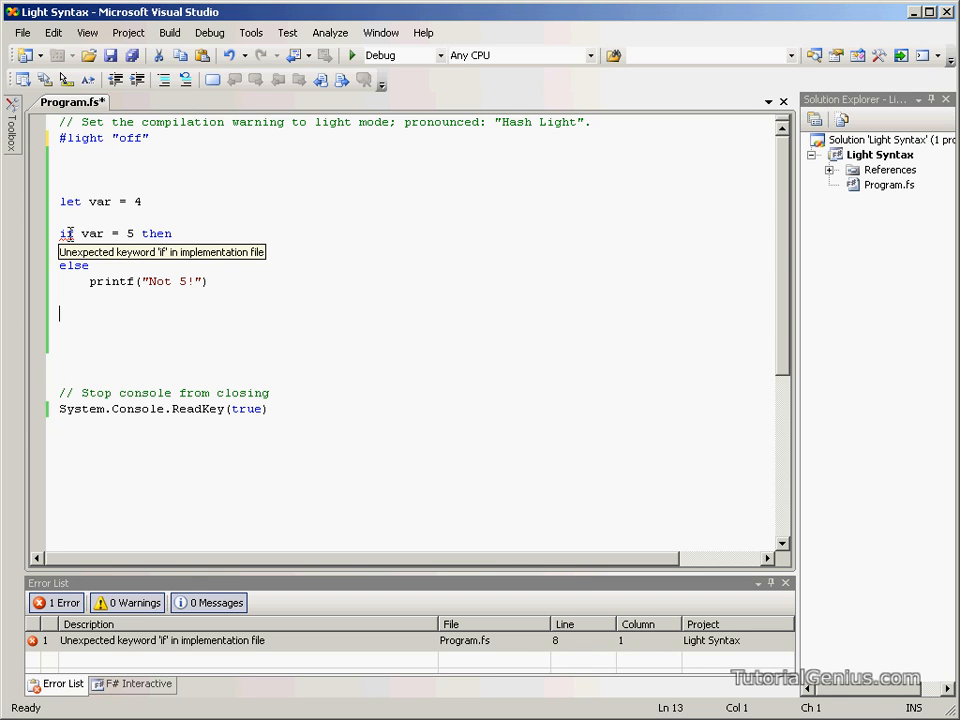
Restore the printf("5!") line under if var = 5 then.
{"action": "type", "text": "printf(\"5!\")"}
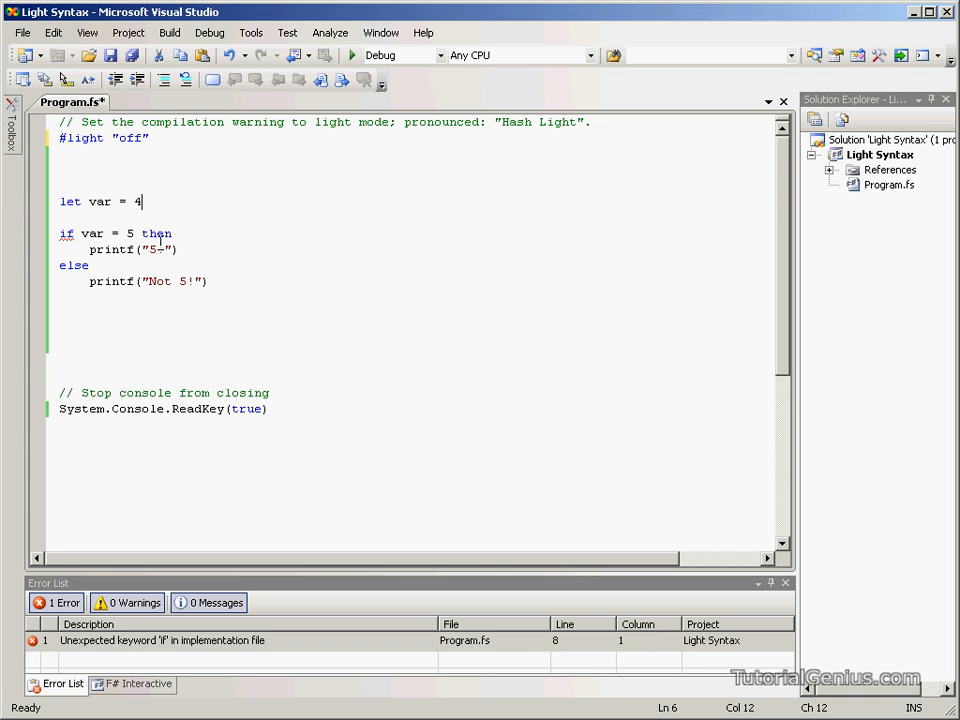
{"action": "mouse_move", "coordinate": [66, 232]}
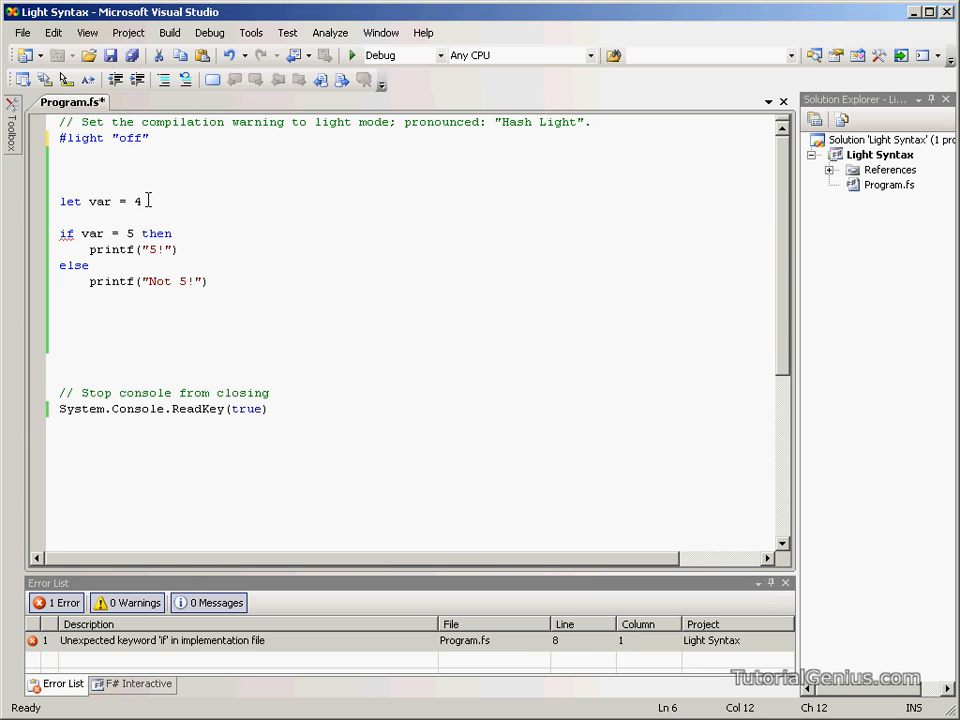
{"action": "mouse_move", "coordinate": [64, 232]}
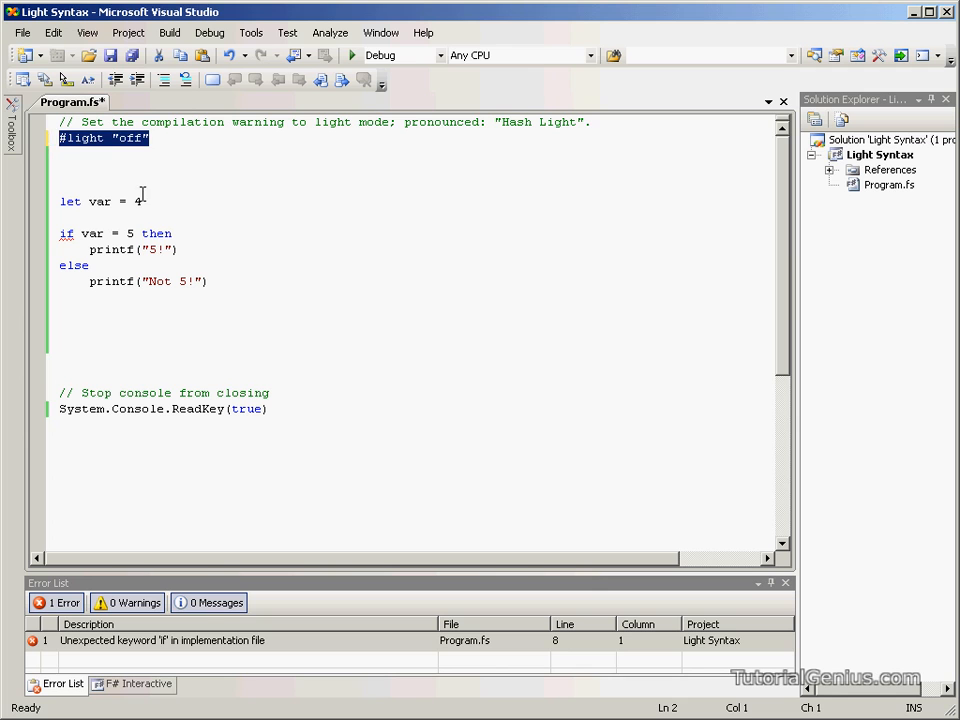
End the let, one-line if/then/else and ReadKey(true) statements with ;;.
{"action": "type", "text": ";;"}
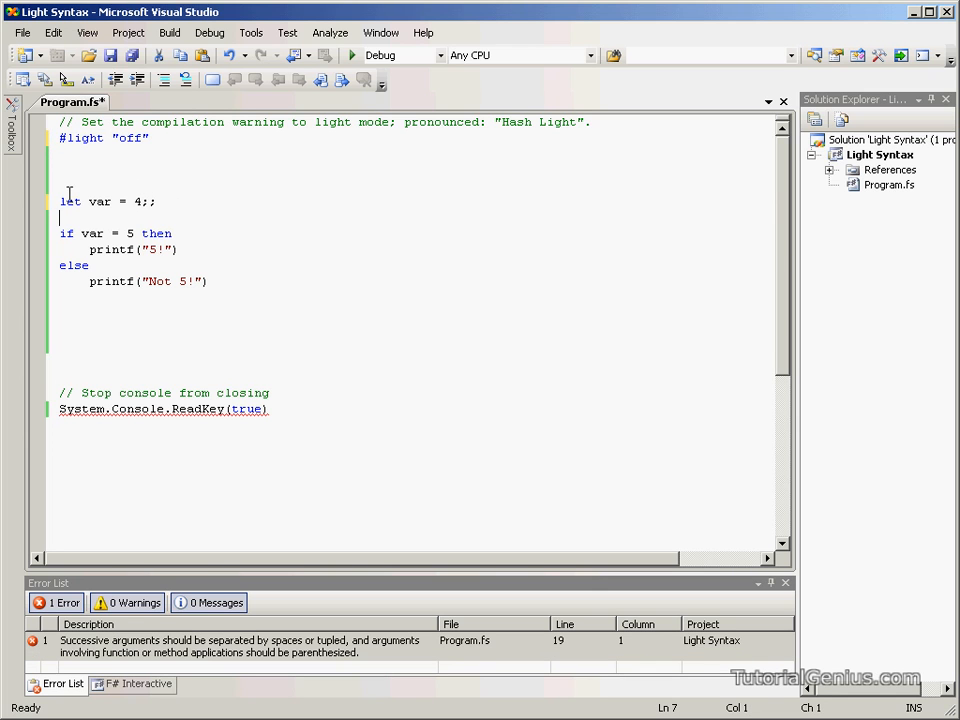
{"action": "type", "text": ";;"}
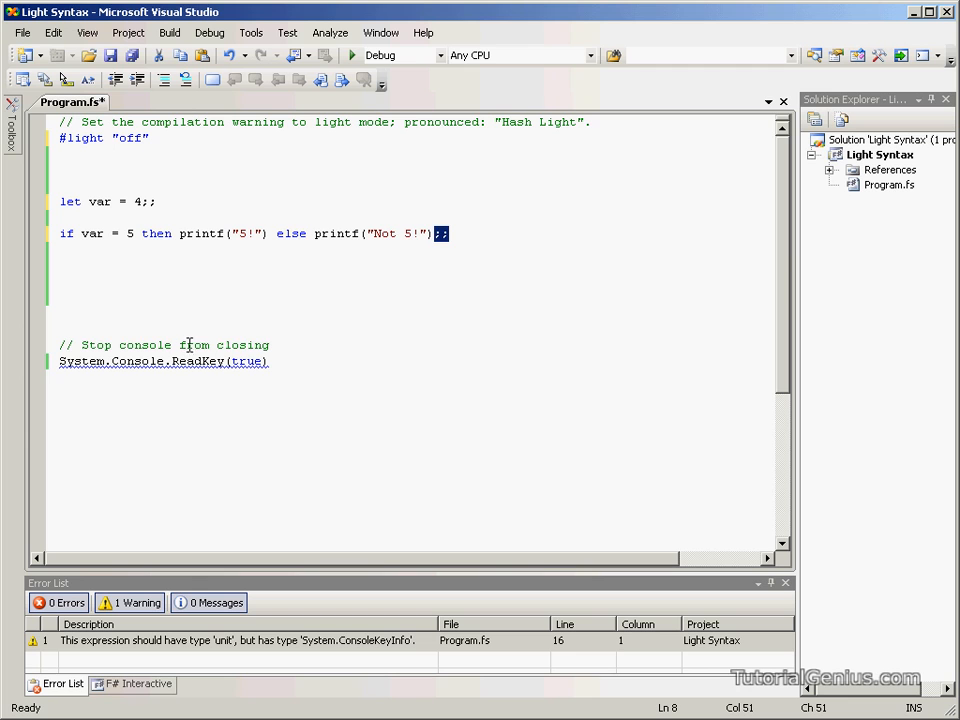
{"action": "left_click", "coordinate": [212, 320]}
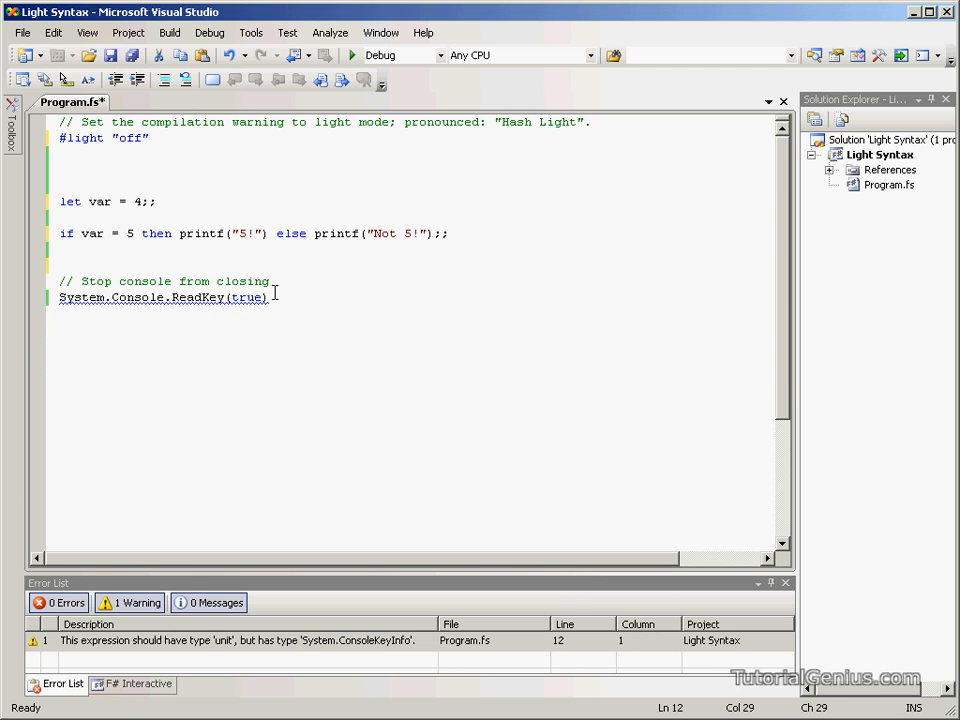
{"action": "type", "text": ";;"}
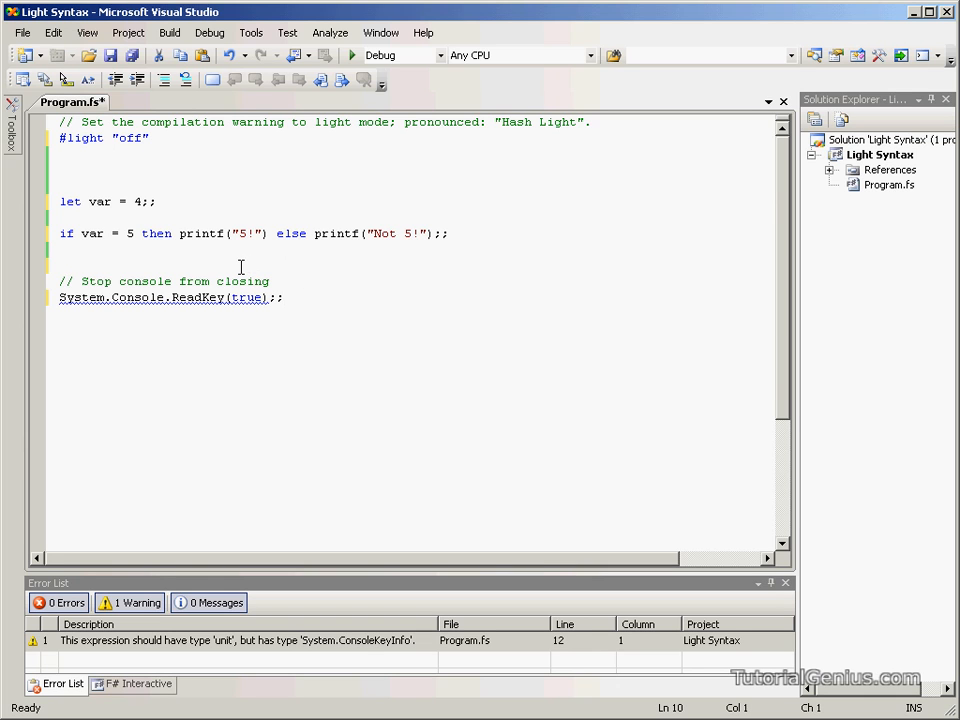
{"action": "mouse_move", "coordinate": [292, 108]}
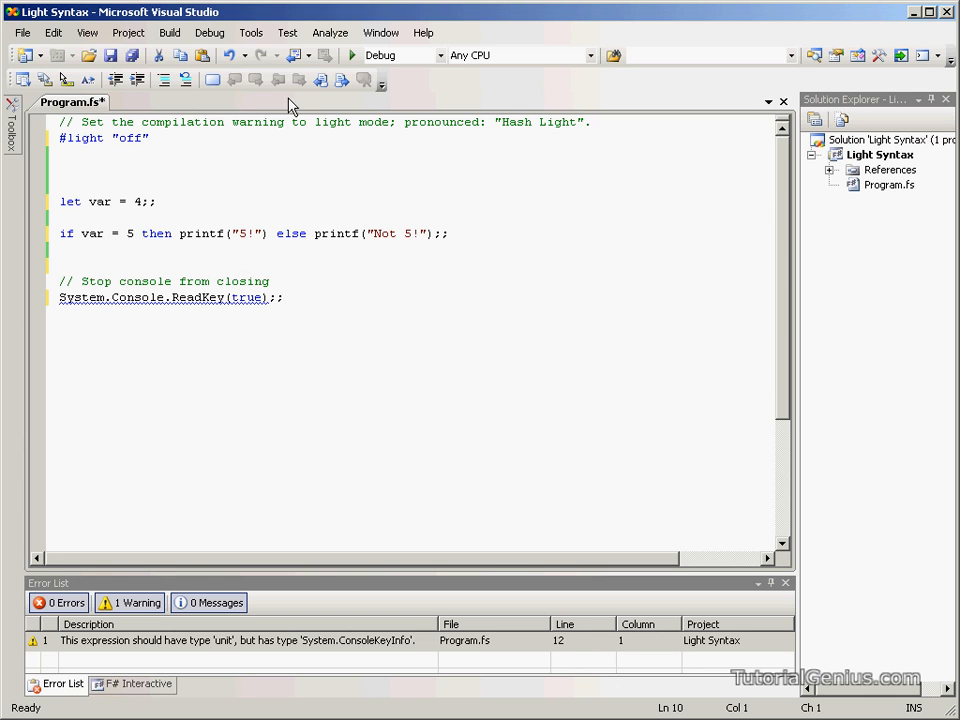
Save Program.fs and set var back to 5.
{"action": "left_click", "coordinate": [352, 56]}
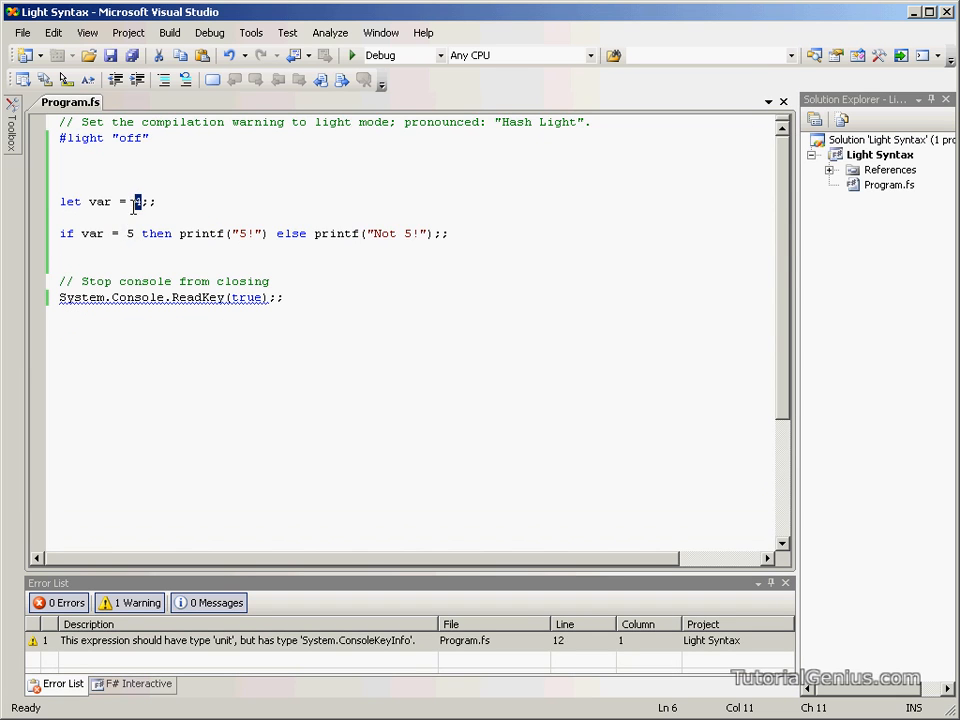
{"action": "type", "text": "5"}
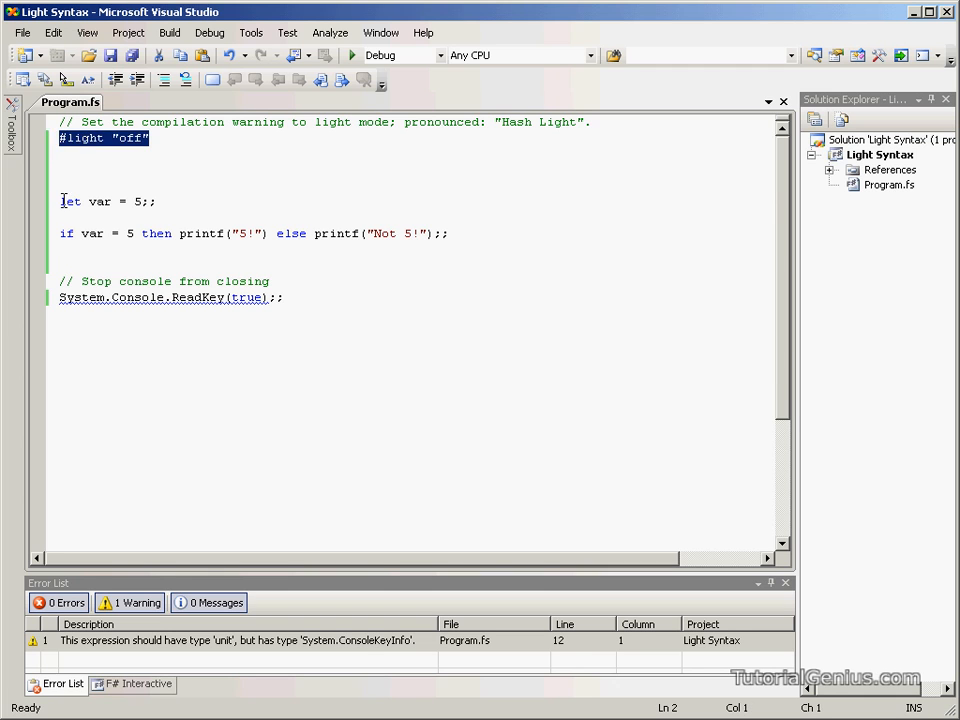
Adjust indentation of the let var = 5;; line and save Program.fs.
{"action": "left_click", "coordinate": [68, 232]}
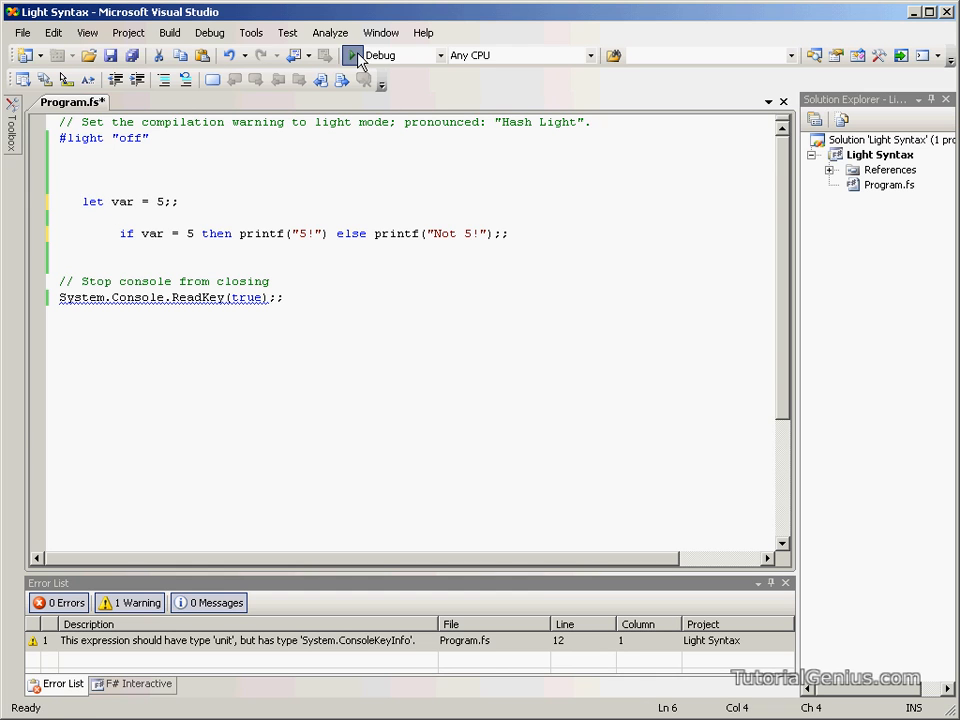
{"action": "left_click", "coordinate": [352, 56]}
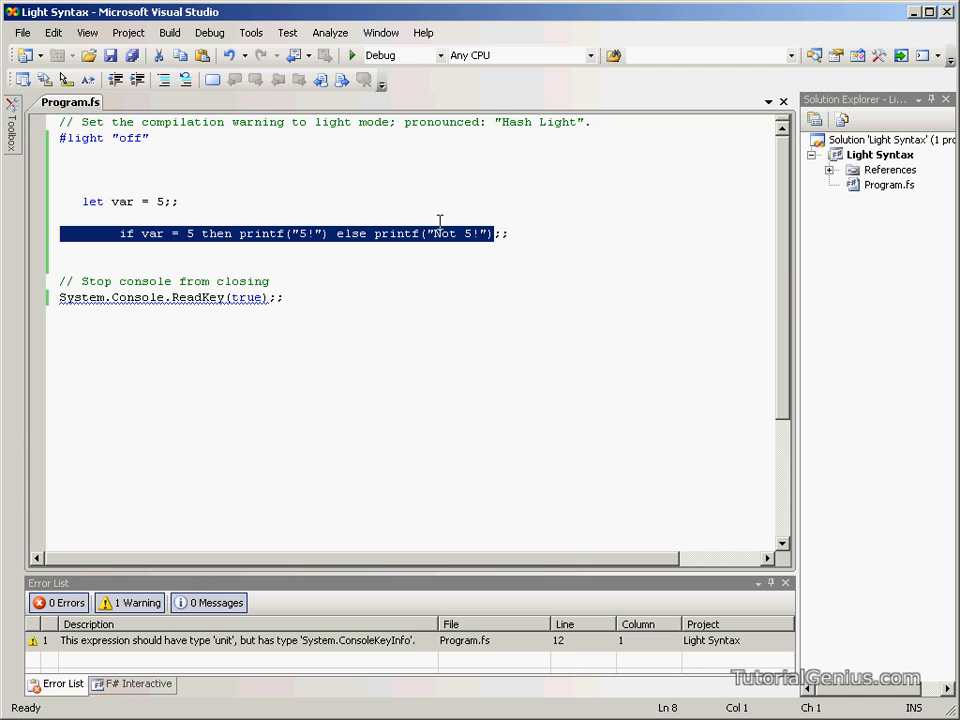
{"action": "mouse_move", "coordinate": [200, 218]}
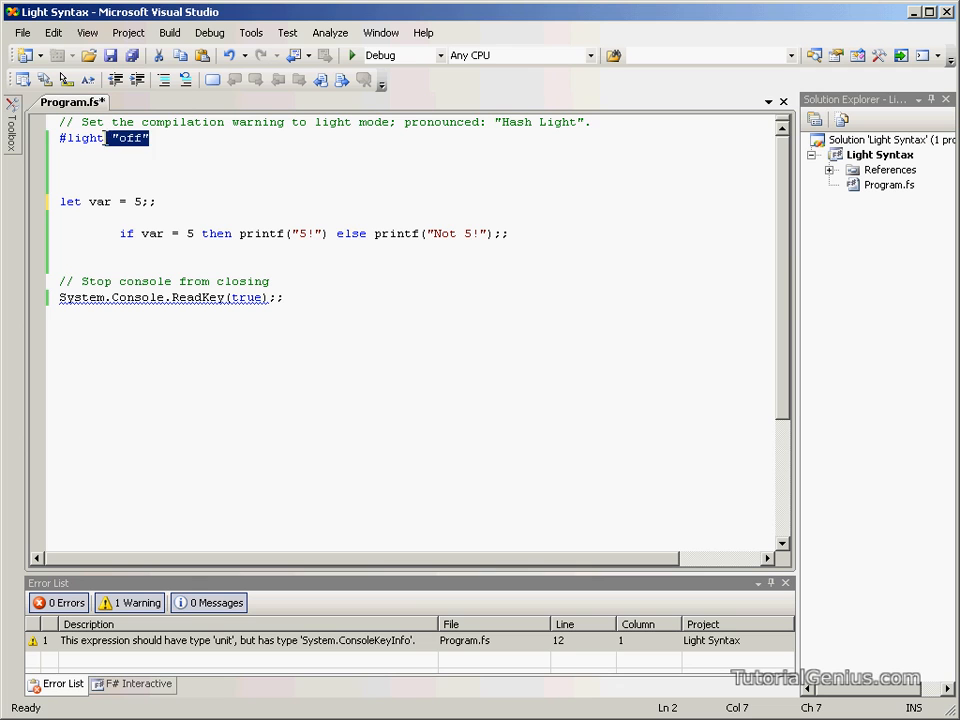
Remove "off" from #light and split the if/then/else across separate lines.
{"action": "key", "text": "Delete"}
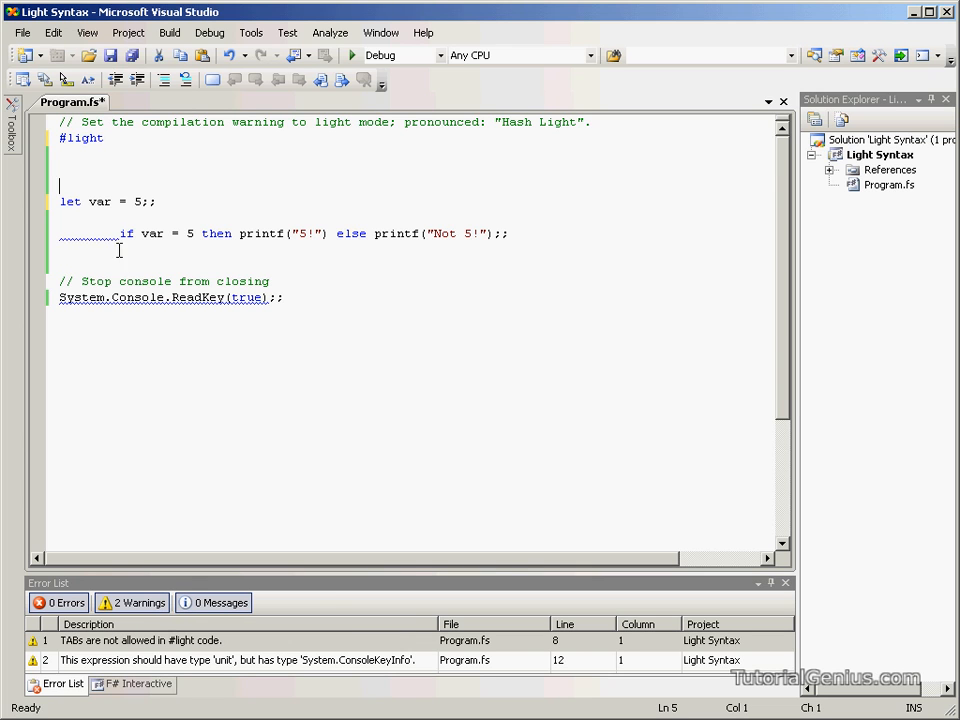
{"action": "mouse_move", "coordinate": [104, 232]}
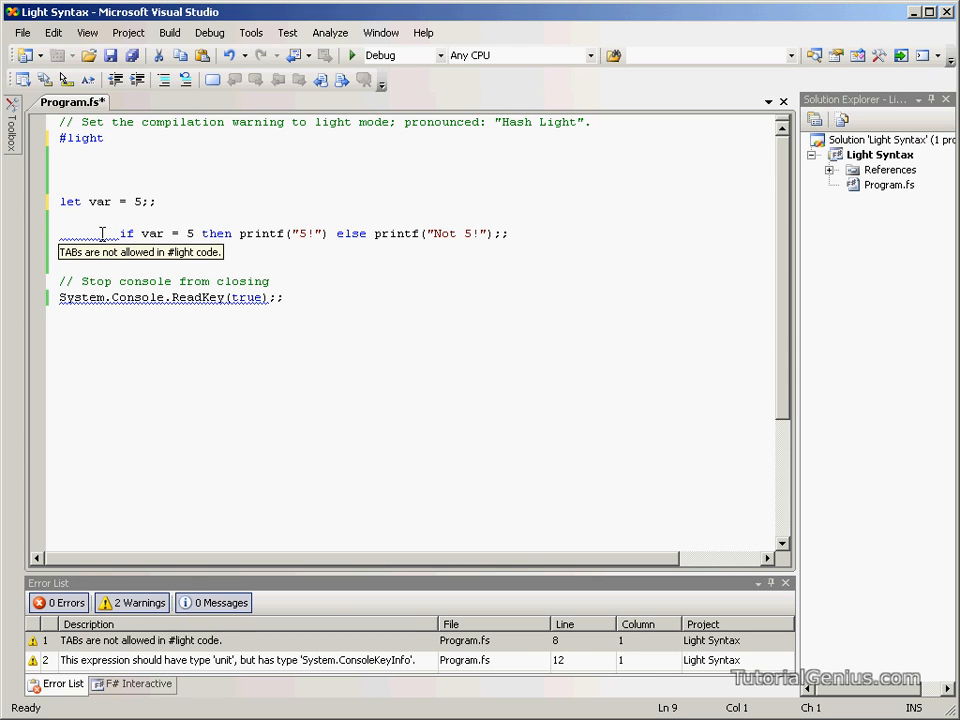
{"action": "left_click", "coordinate": [60, 200]}
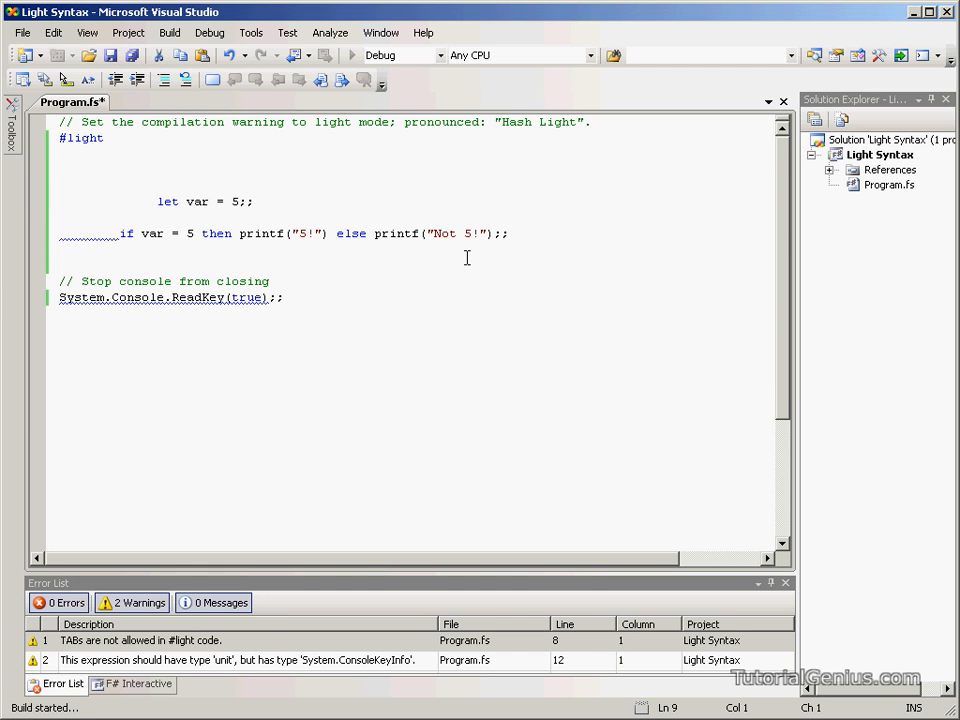
{"action": "left_click", "coordinate": [20, 80]}
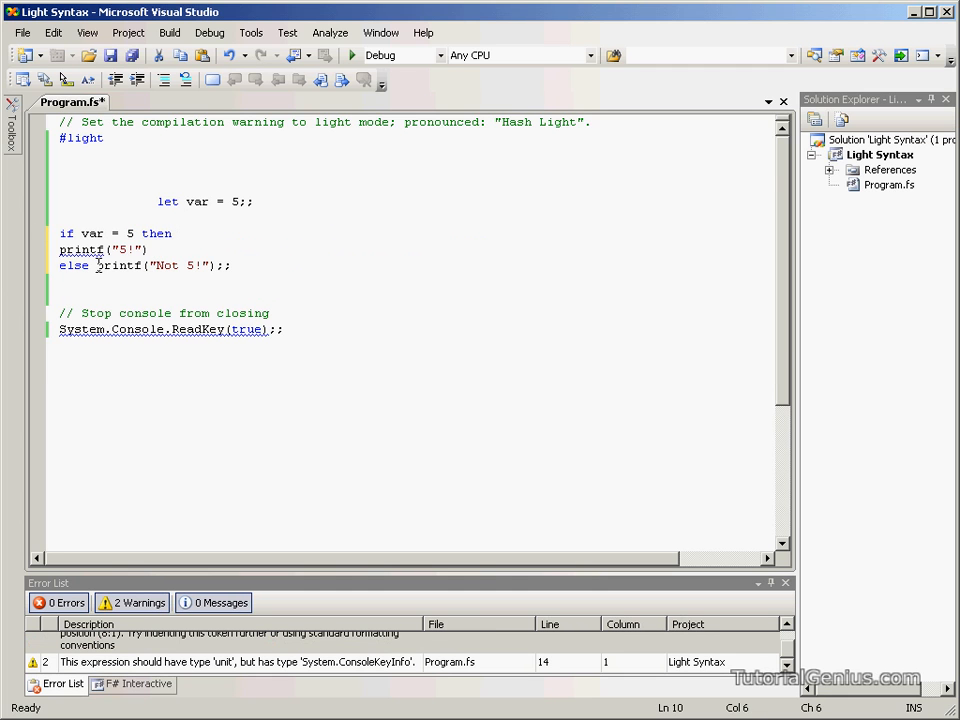
{"action": "key", "text": "Enter"}
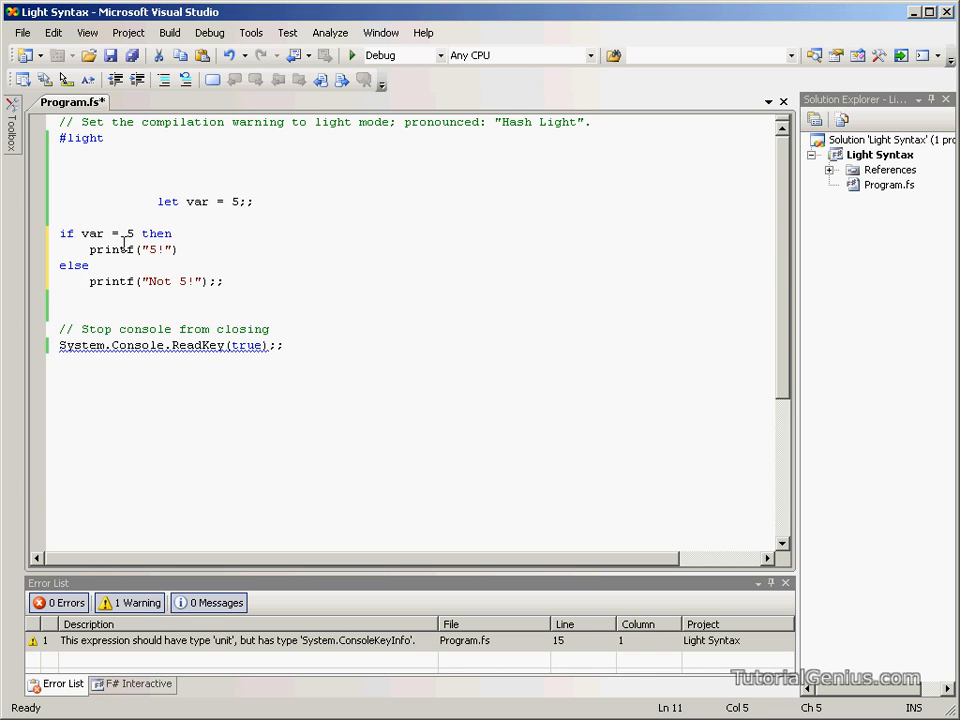
Select the tab character indenting the first printf("5!") branch.
{"action": "left_click_drag", "start_coordinate": [88, 248], "coordinate": [178, 248]}
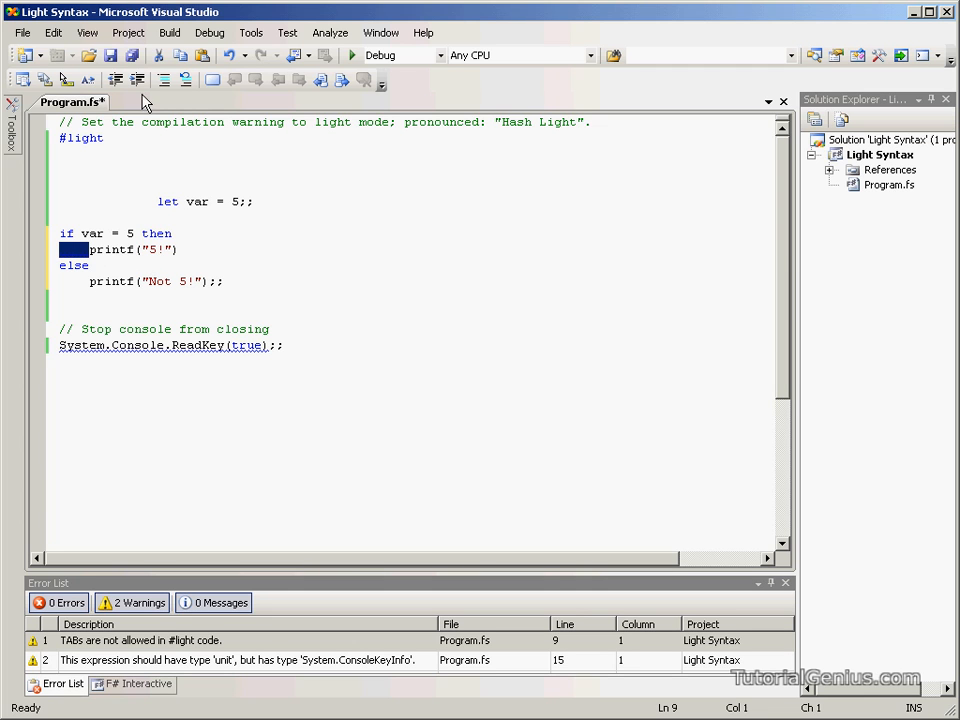
Reach the F# Tabs settings under Tools > Options > Text Editor.
{"action": "left_click", "coordinate": [88, 32]}
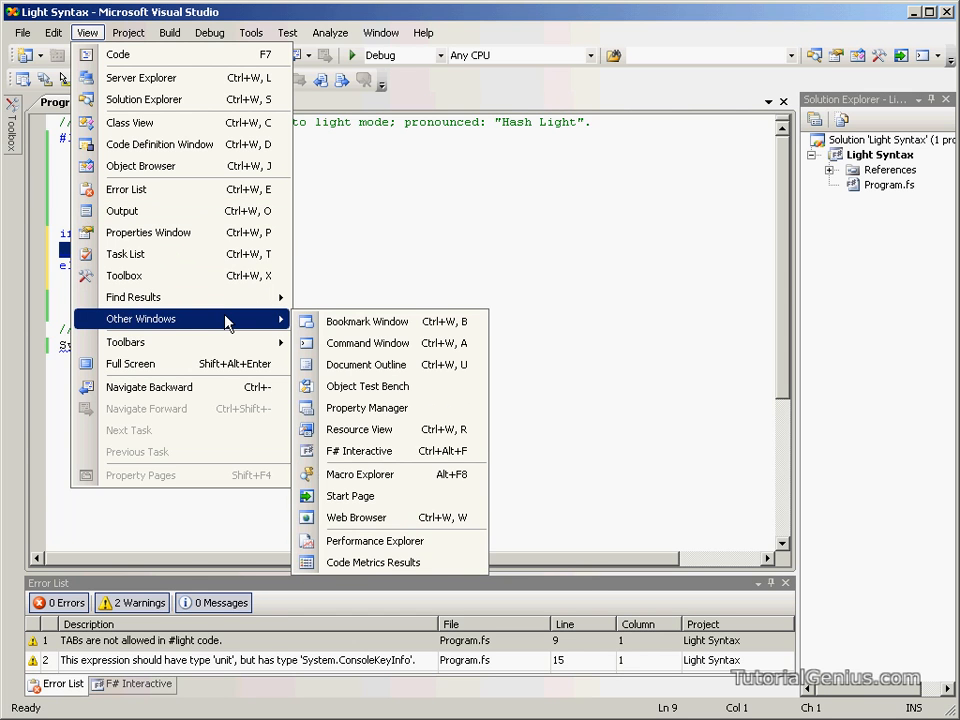
{"action": "left_click", "coordinate": [252, 32]}
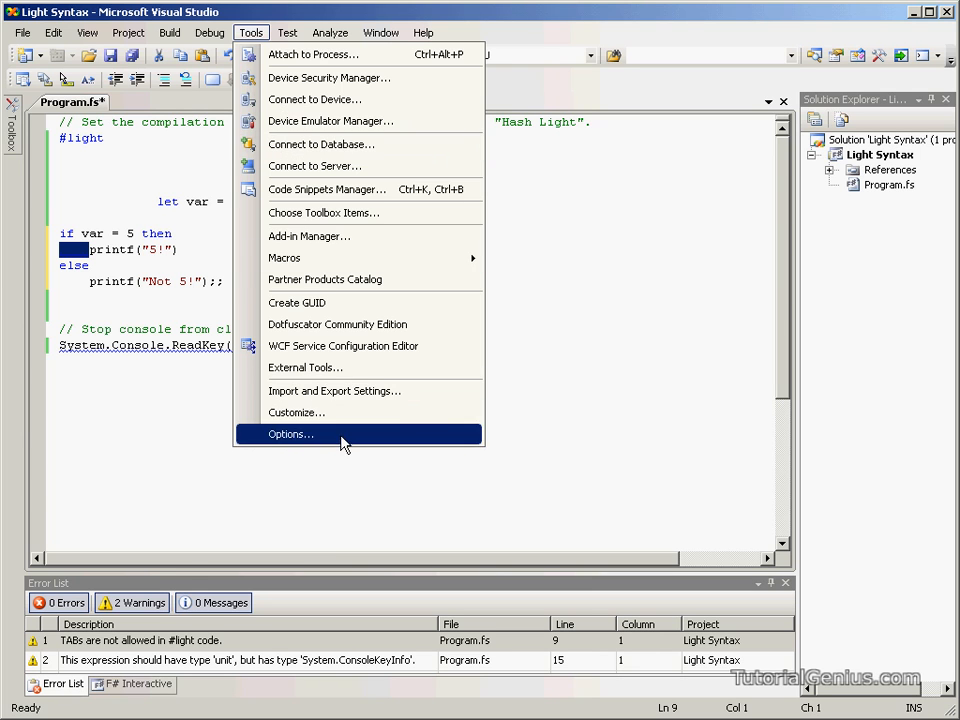
{"action": "left_click", "coordinate": [292, 432]}
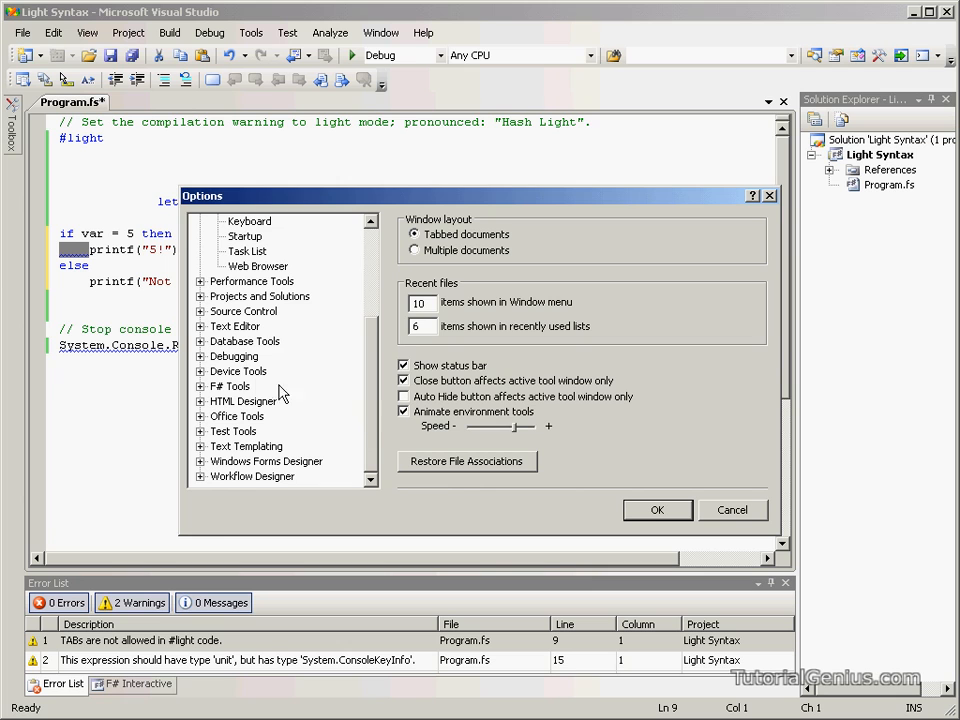
{"action": "mouse_move", "coordinate": [200, 330]}
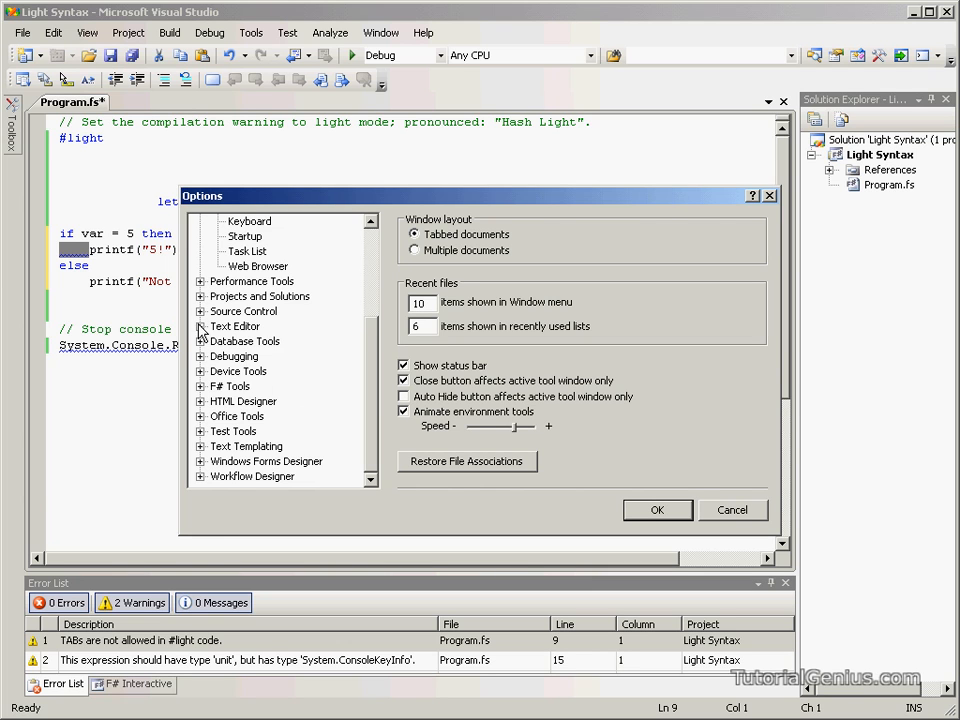
{"action": "left_click", "coordinate": [200, 326]}
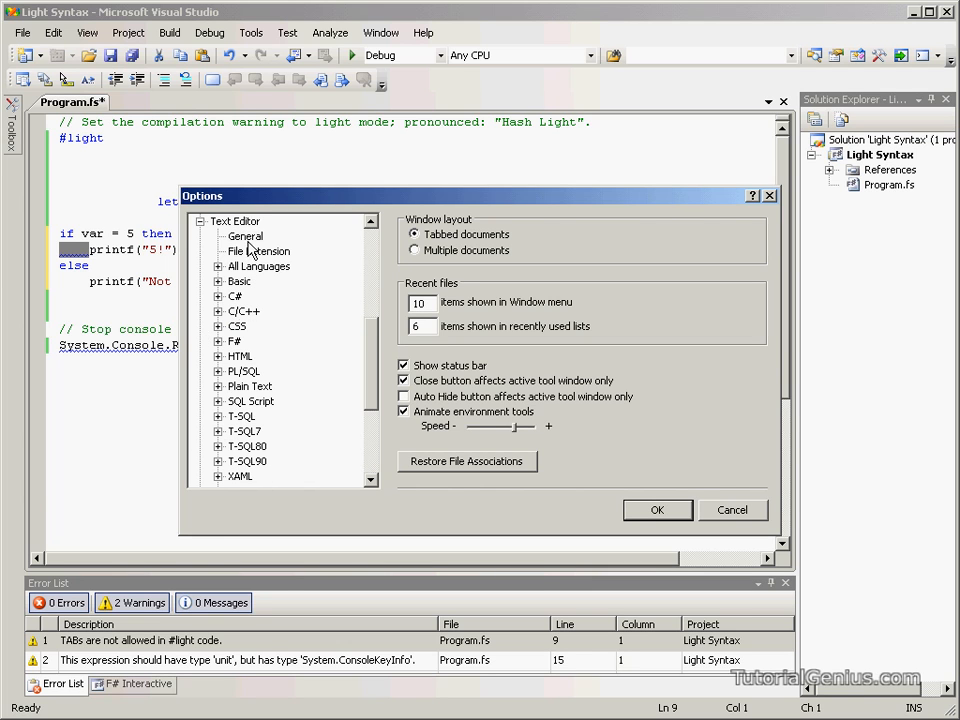
{"action": "left_click", "coordinate": [234, 340]}
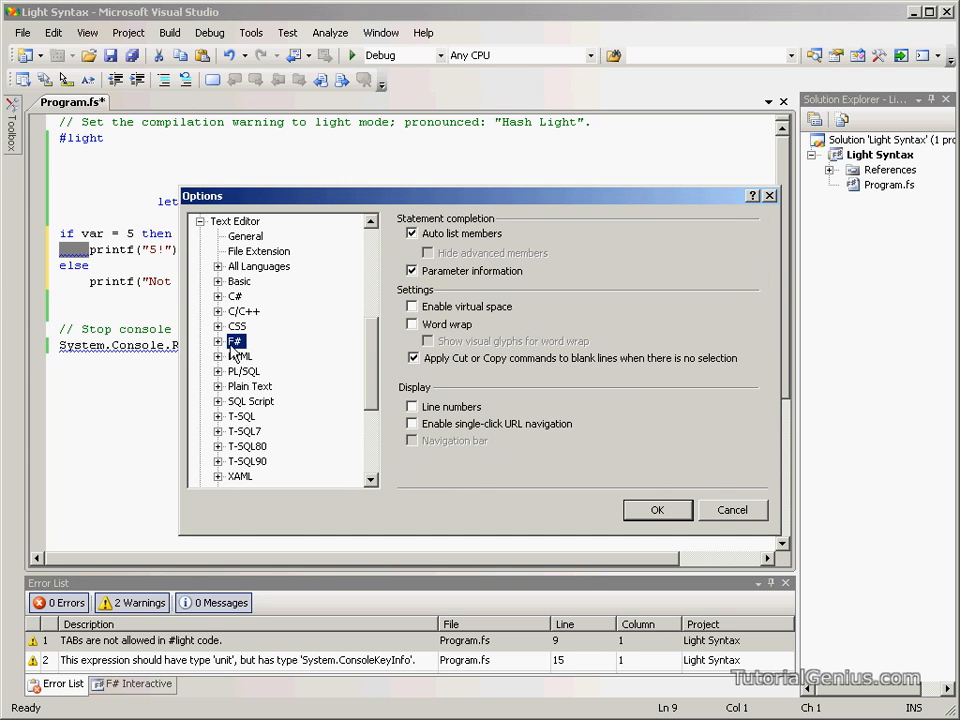
{"action": "left_click", "coordinate": [220, 340]}
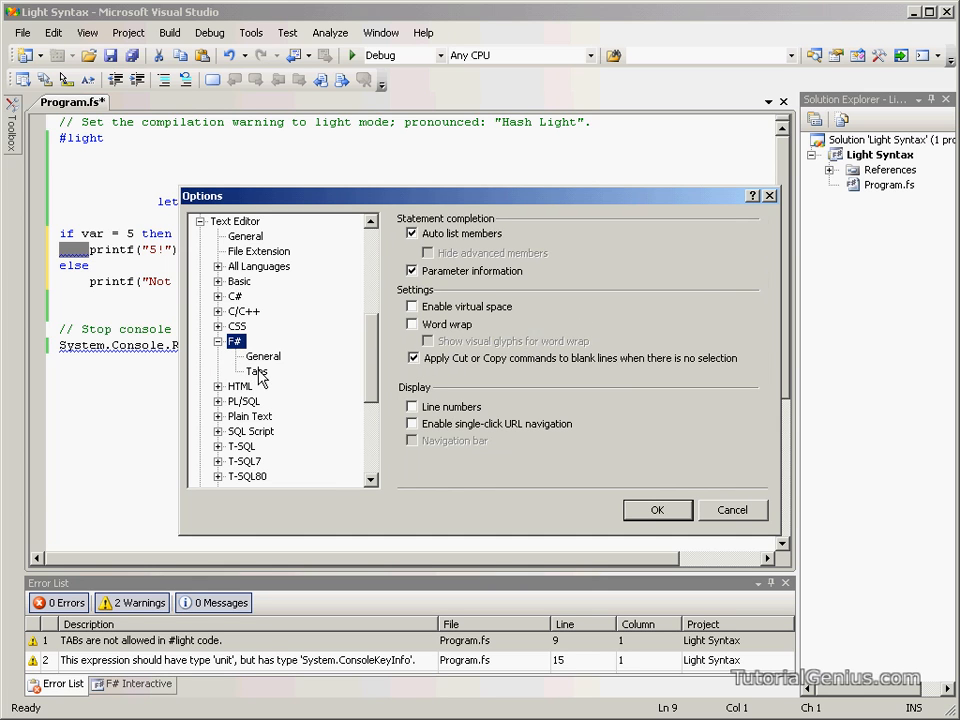
{"action": "left_click", "coordinate": [256, 370]}
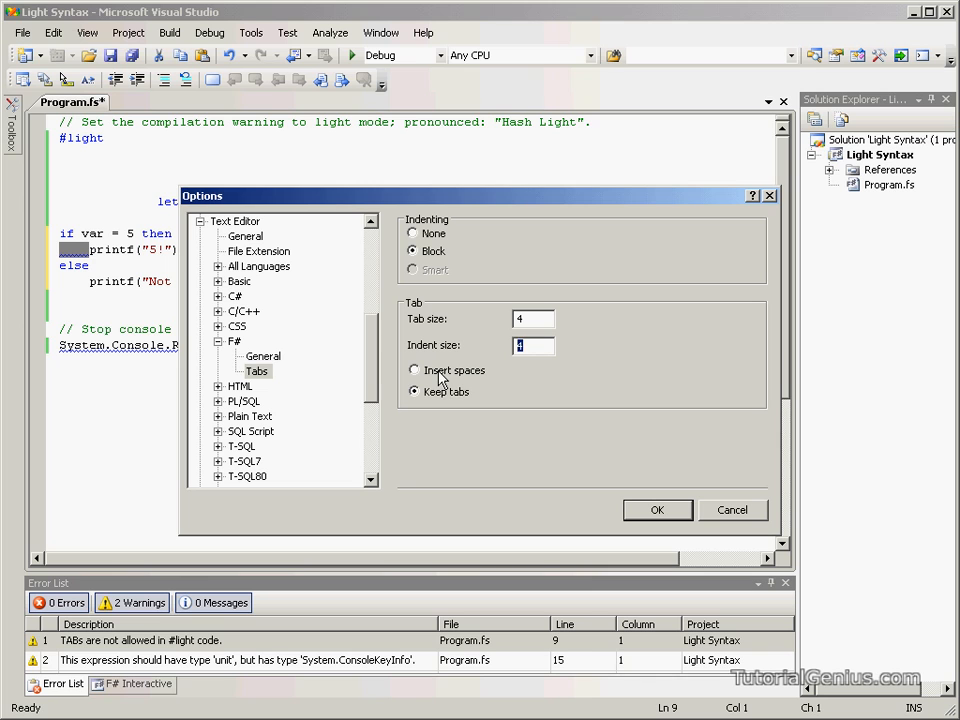
Set F# indentation to Insert spaces instead of tabs and confirm.
{"action": "left_click", "coordinate": [416, 370]}
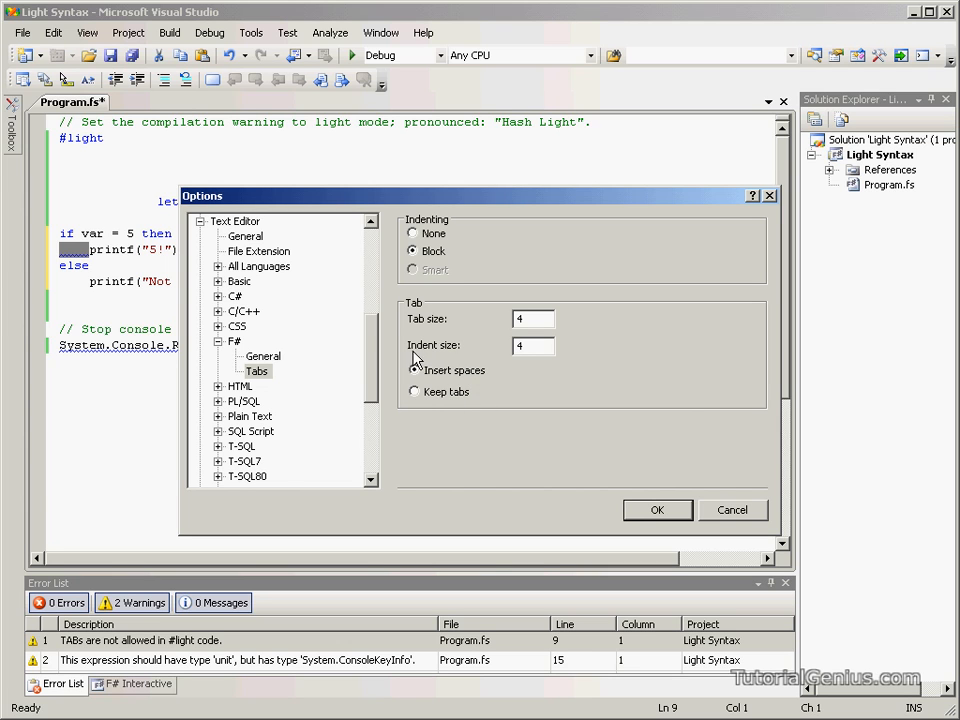
{"action": "left_click", "coordinate": [414, 370]}
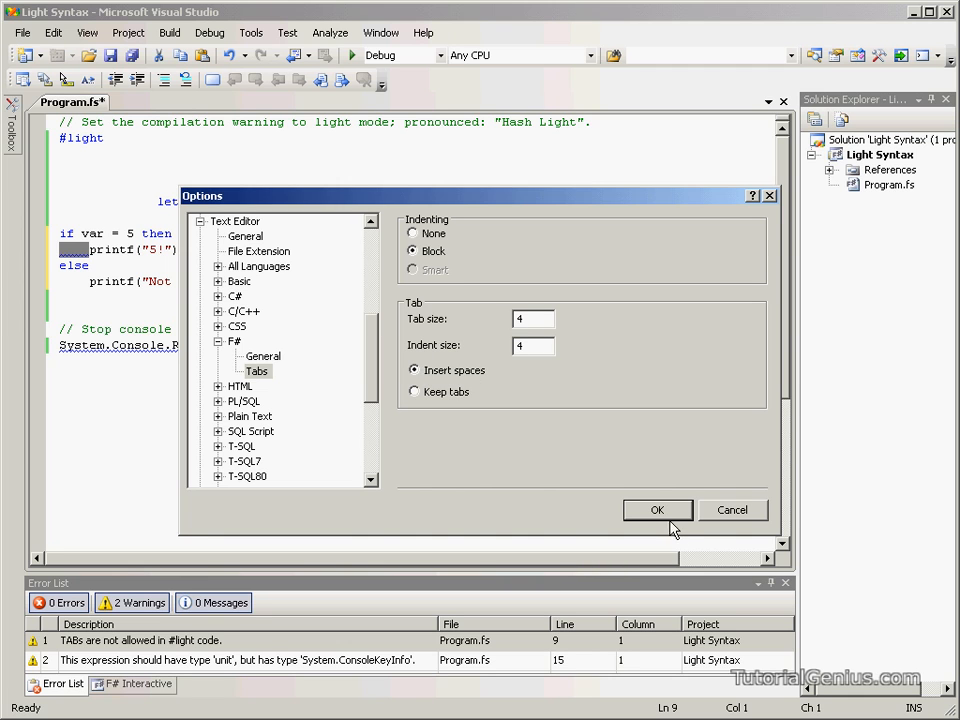
{"action": "left_click", "coordinate": [656, 510]}
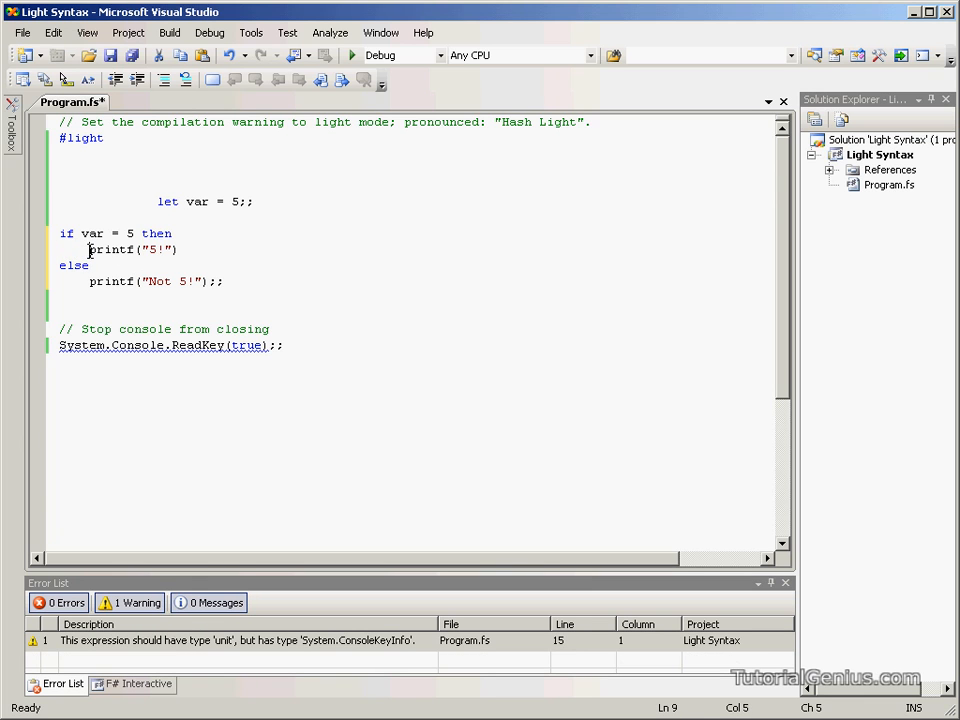
Re-indent the printf lines with spaces, unindent let var = 5, and remove every trailing ;;.
{"action": "left_click", "coordinate": [264, 292]}
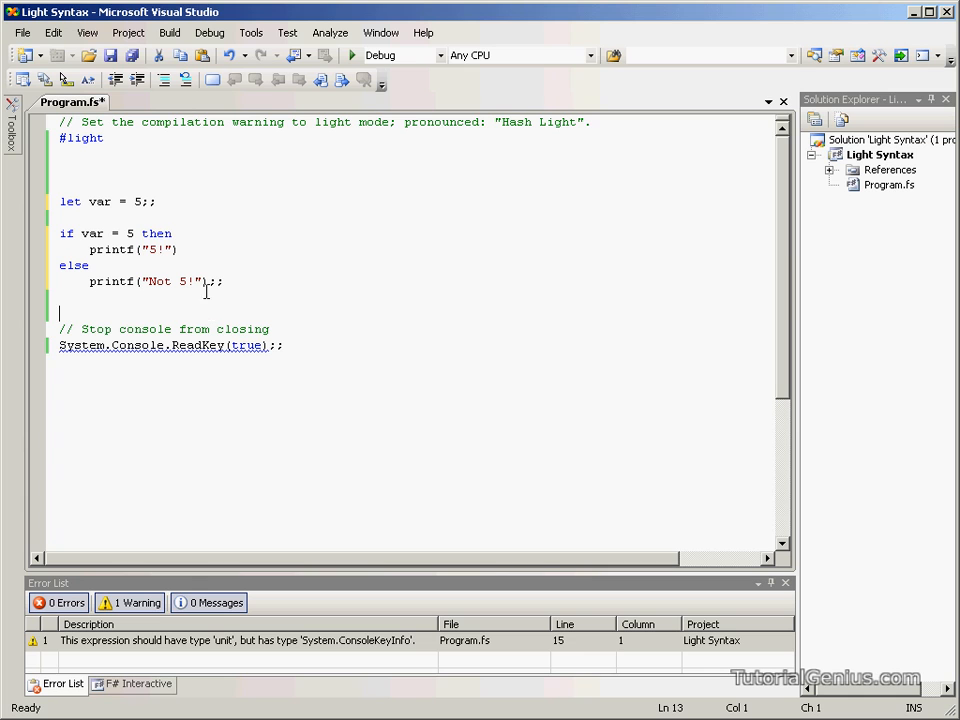
{"action": "left_click", "coordinate": [152, 200]}
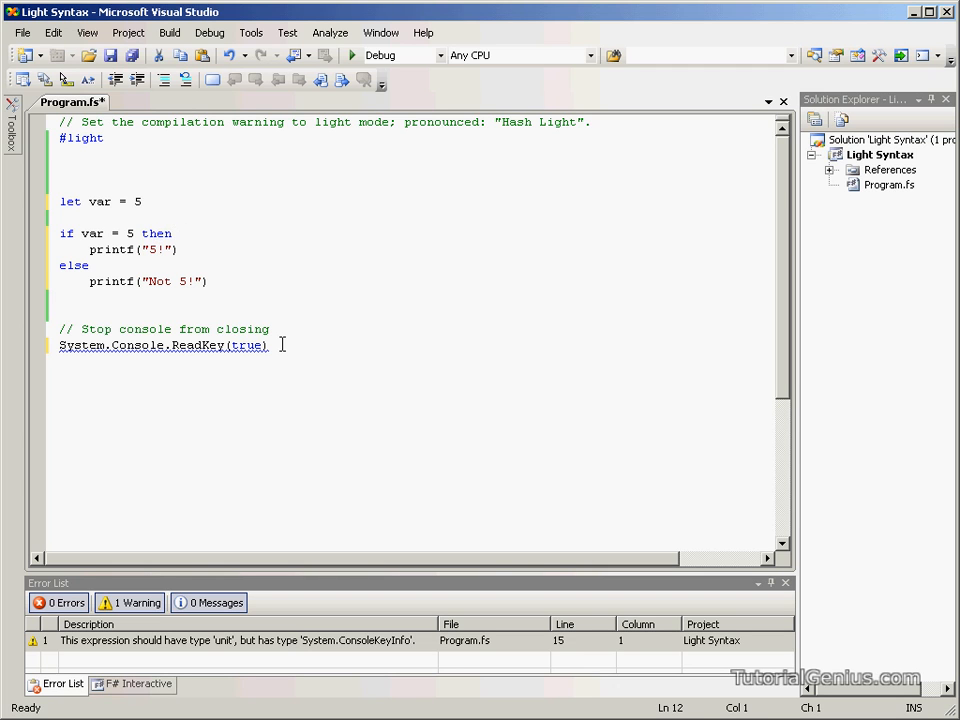
{"action": "left_click", "coordinate": [104, 138]}
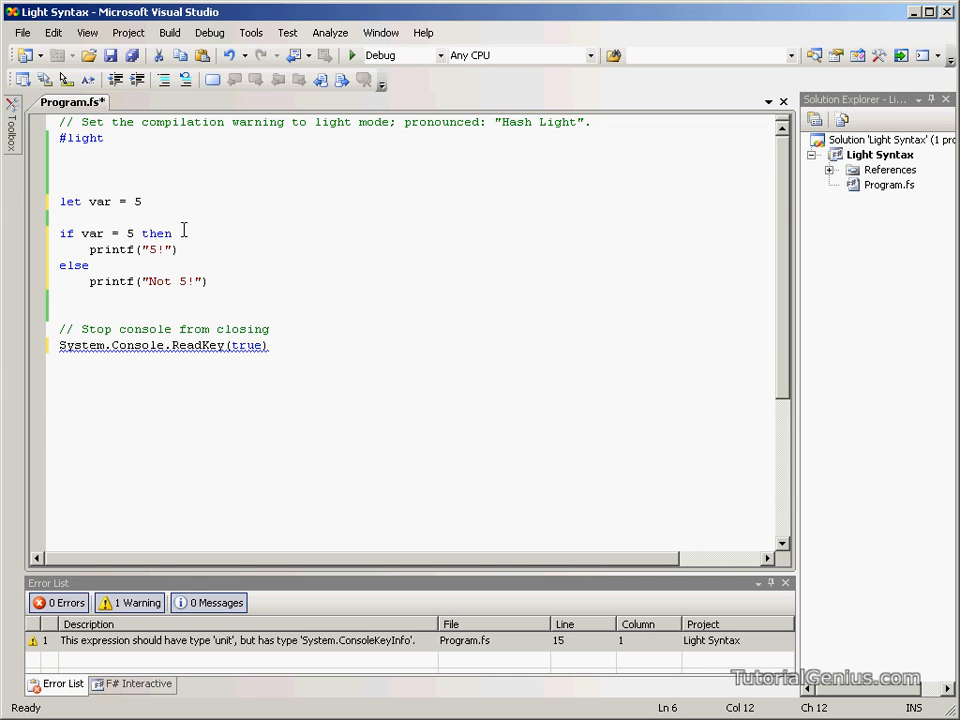
{"action": "left_click", "coordinate": [142, 200]}
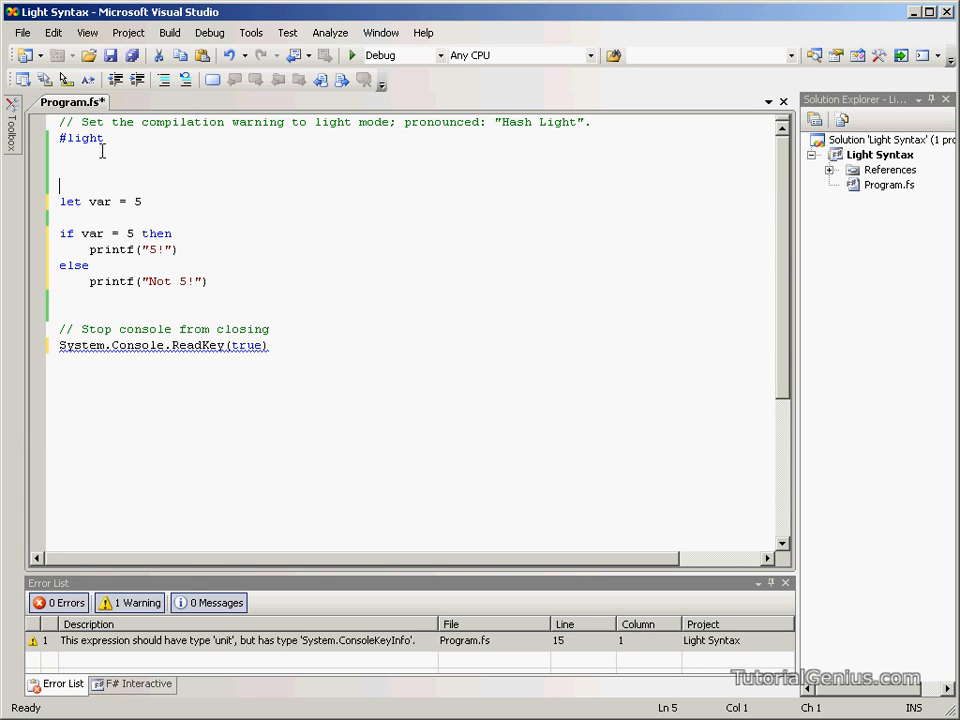
{"action": "double_click", "coordinate": [82, 138]}
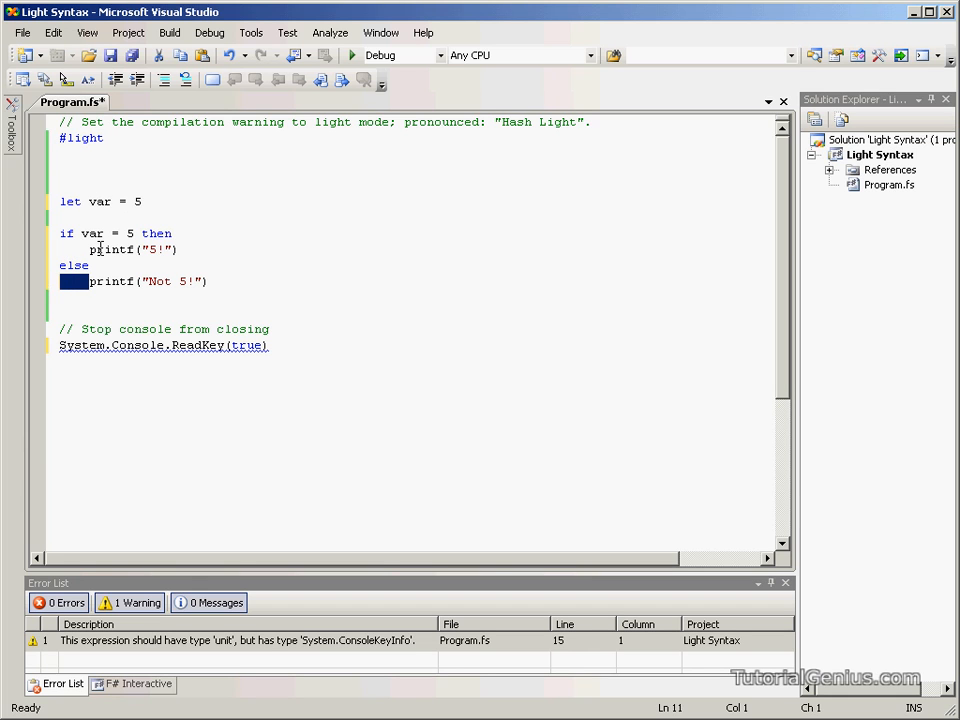
{"action": "left_click", "coordinate": [168, 280]}
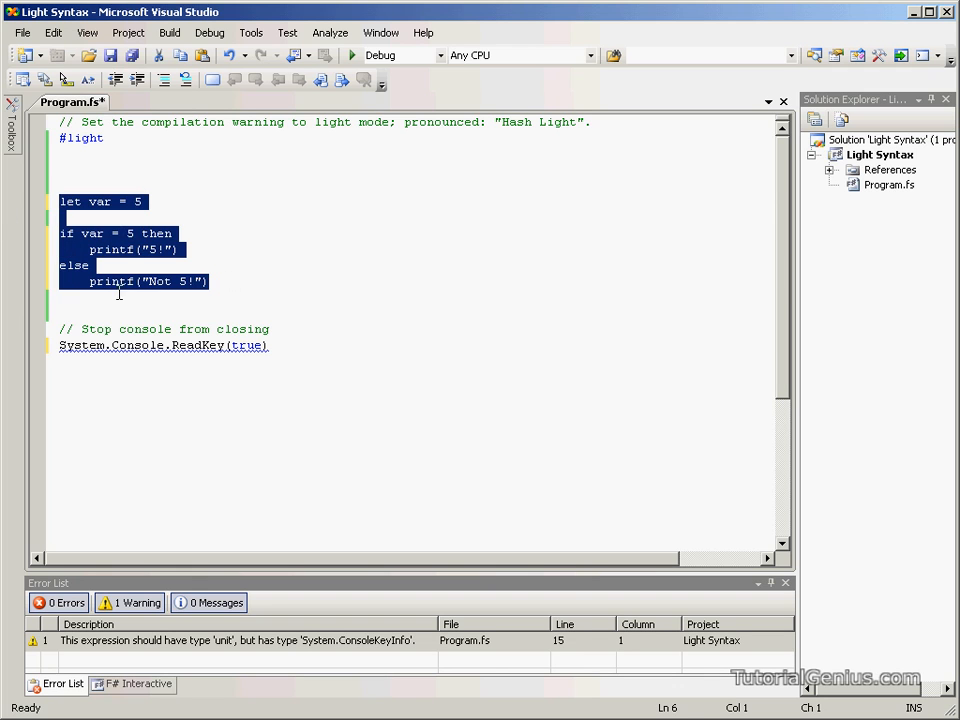
{"action": "left_click", "coordinate": [128, 232]}
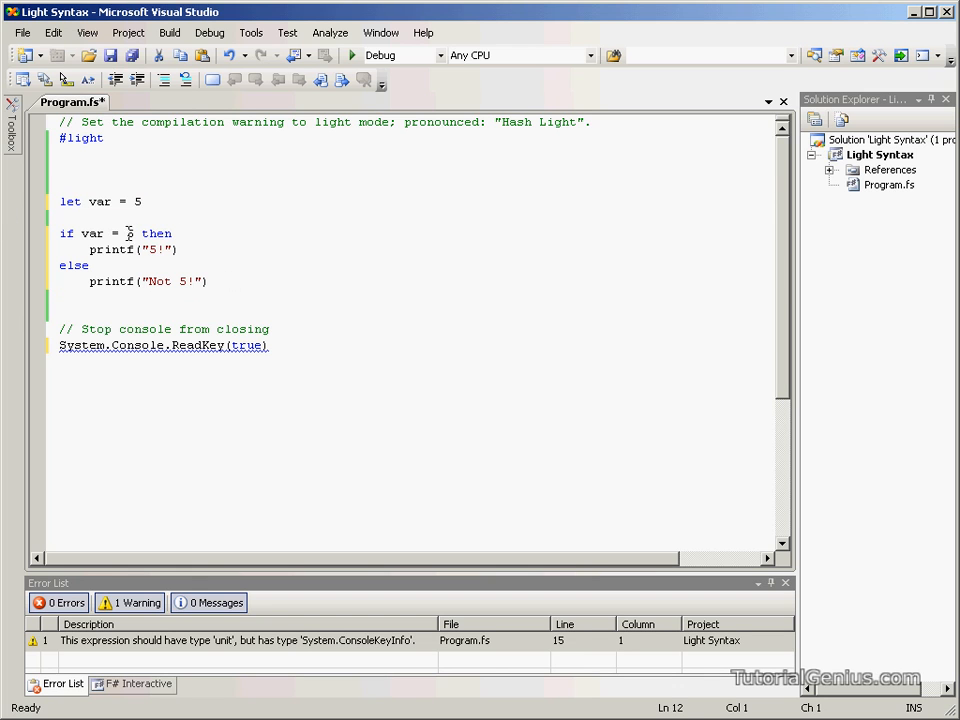